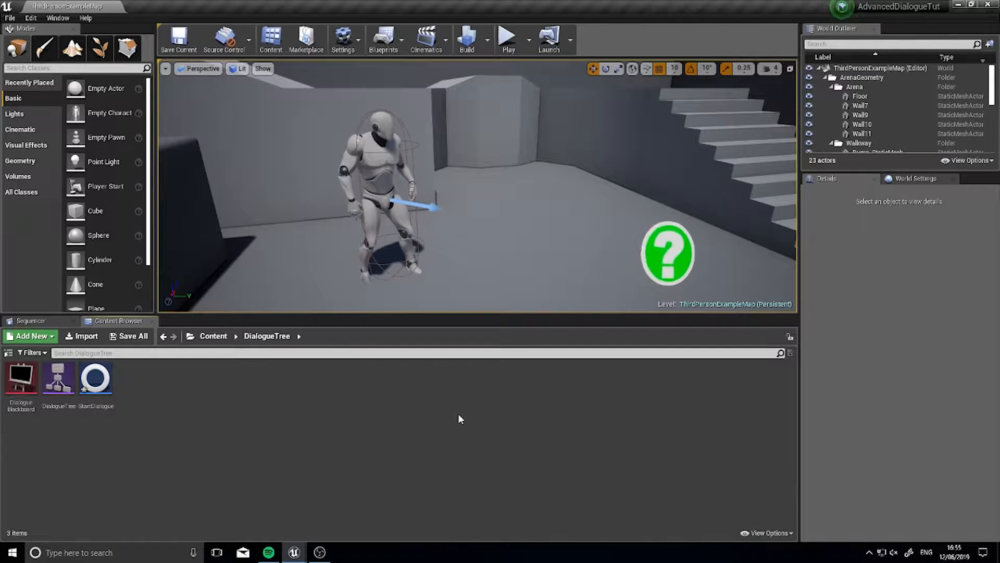
Step: Test-play the level, stop it, and open the StartDialogue task
{"action": "left_click", "coordinate": [507, 39]}
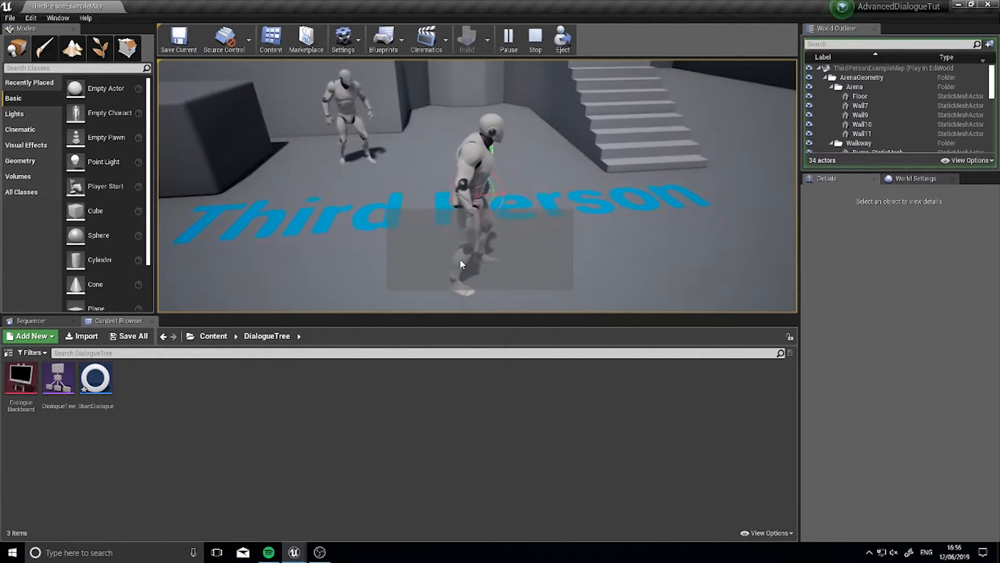
{"action": "left_click", "coordinate": [535, 40]}
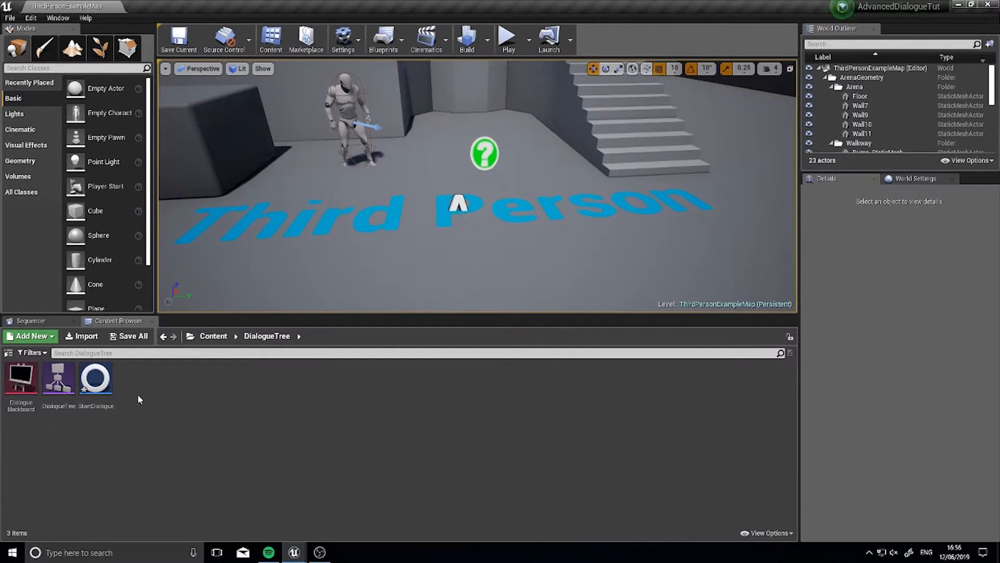
{"action": "mouse_move", "coordinate": [95, 380]}
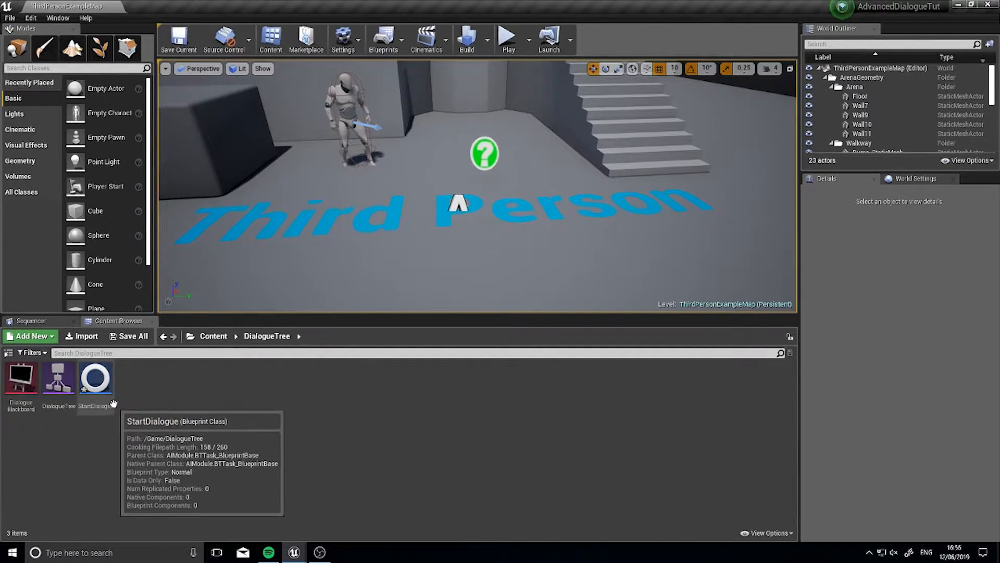
{"action": "double_click", "coordinate": [95, 378]}
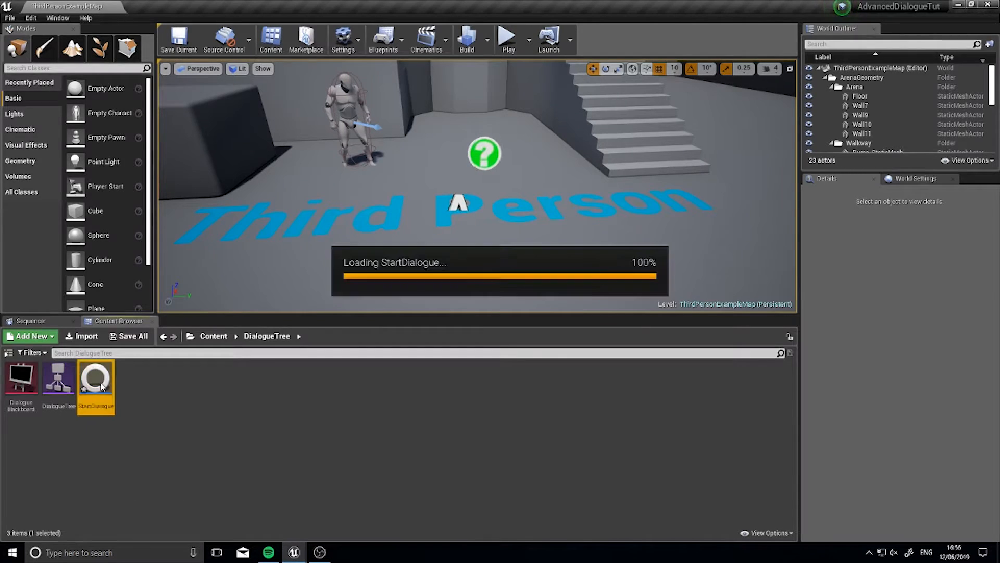
{"action": "double_click", "coordinate": [95, 375]}
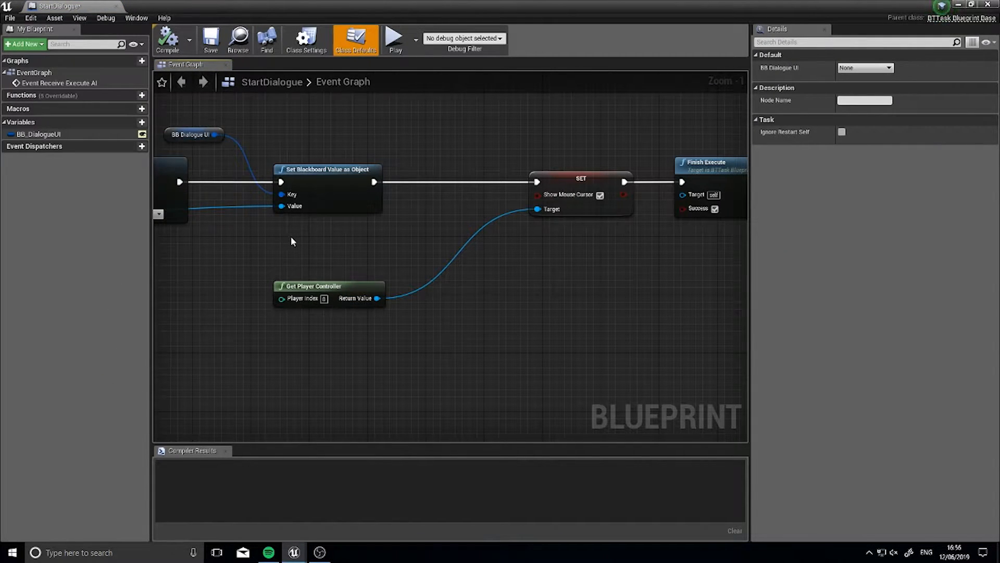
Step: Add a Disable Input node before the SET node, targeting the player pawn
{"action": "scroll", "scroll_direction": "down", "scroll_amount": 3}
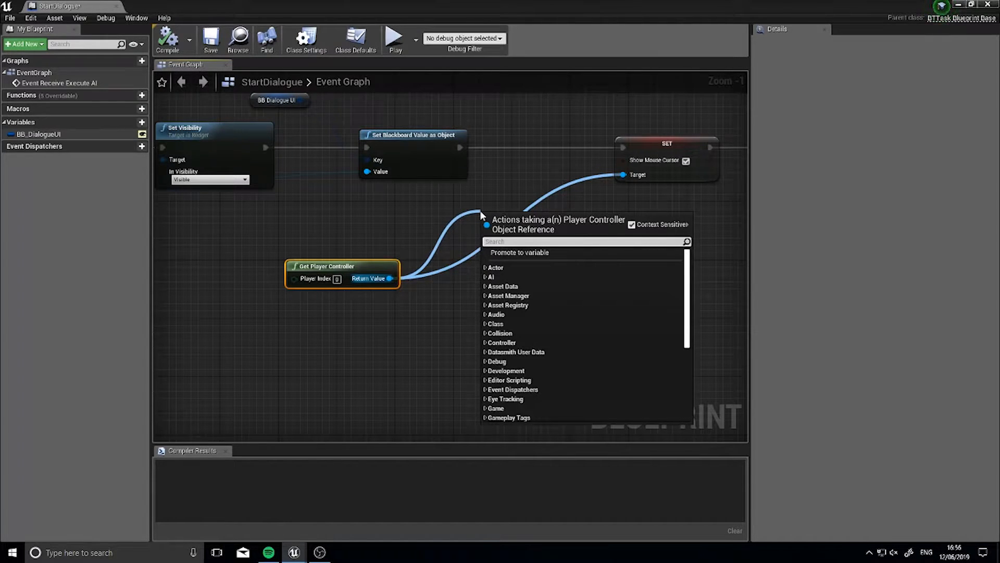
{"action": "type", "text": "disa"}
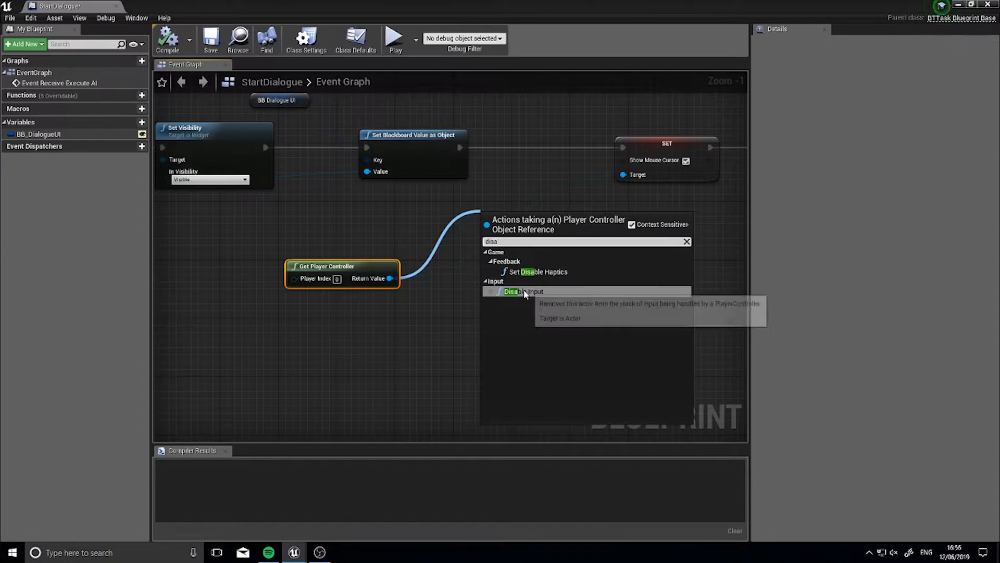
{"action": "left_click", "coordinate": [521, 291]}
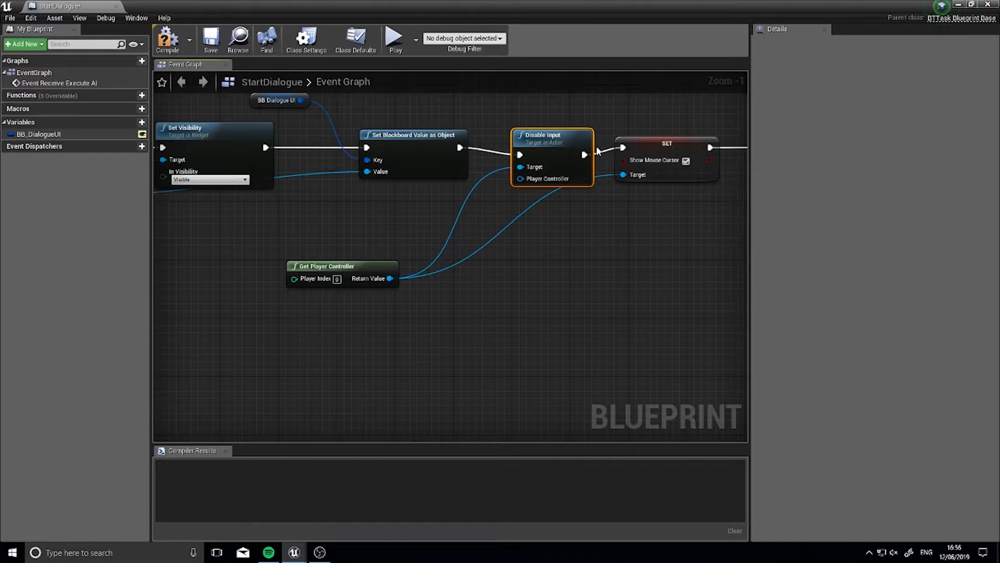
{"action": "mouse_move", "coordinate": [389, 278]}
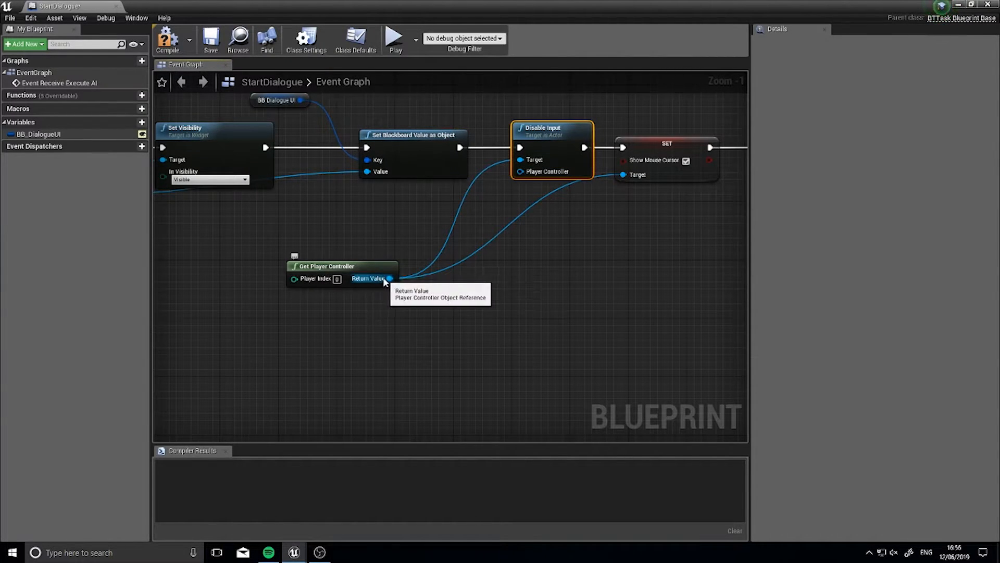
{"action": "mouse_move", "coordinate": [521, 160]}
{"action": "type", "text": "get pla"}
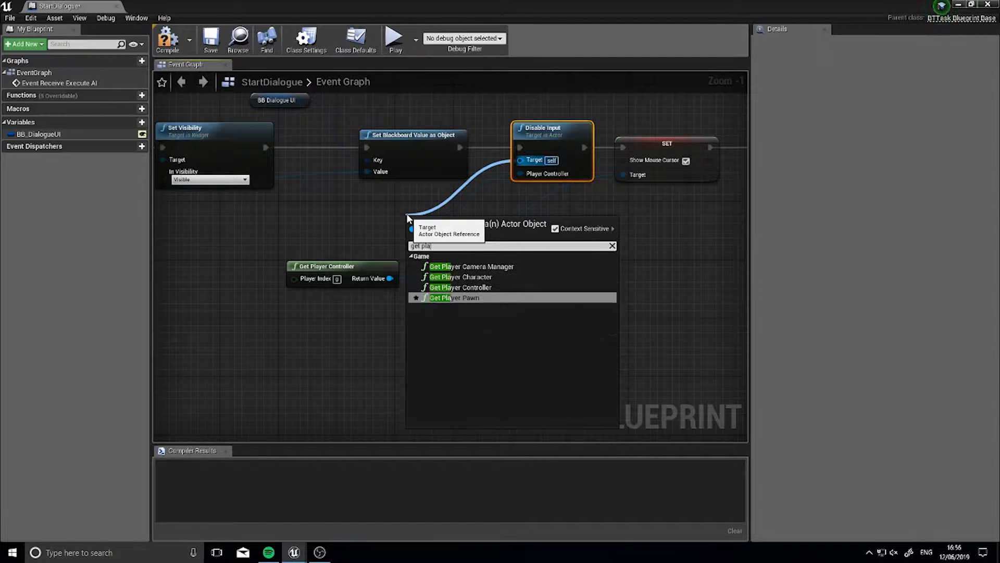
{"action": "left_click", "coordinate": [462, 276]}
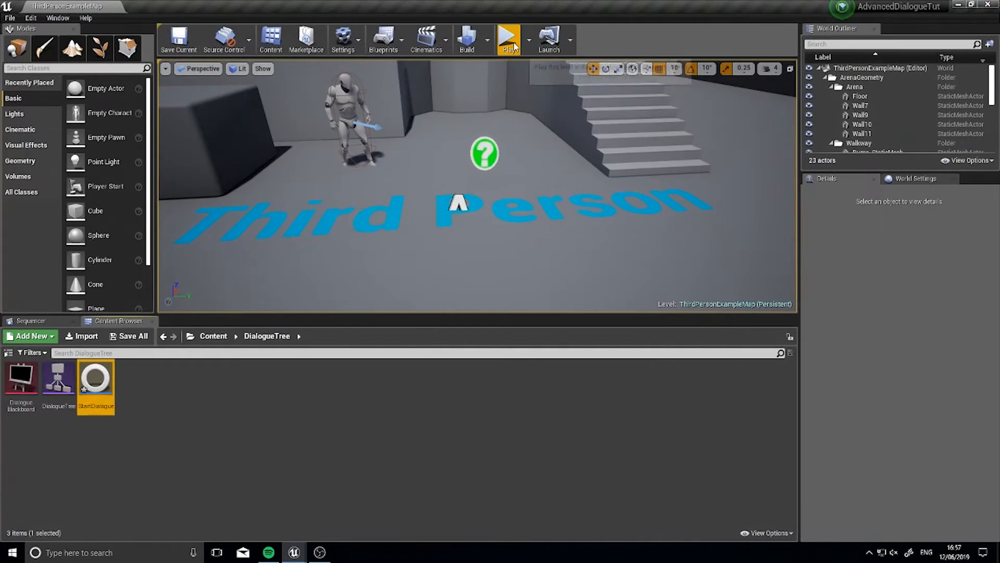
{"action": "left_click", "coordinate": [508, 38]}
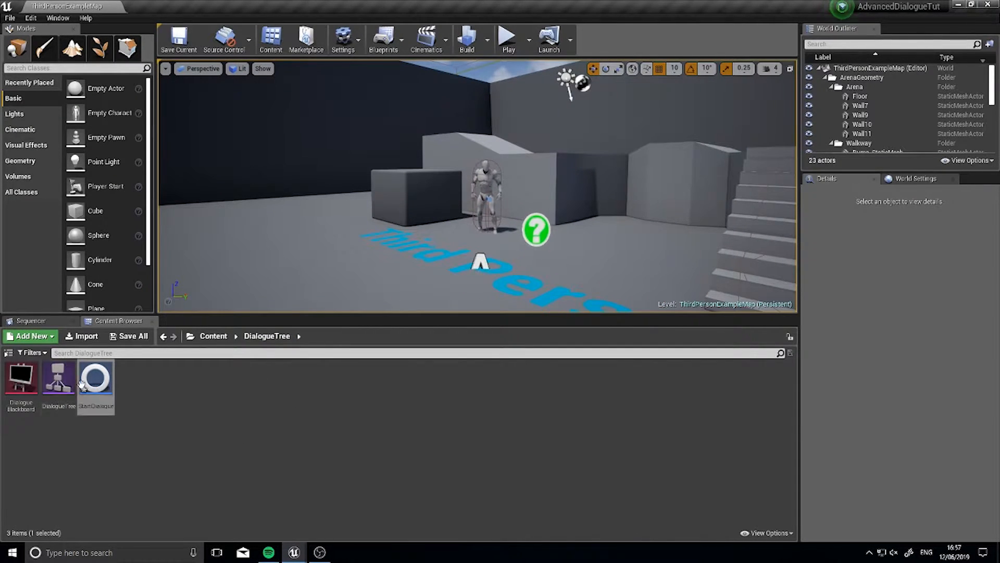
Step: Open DialogueTree and add a Sequence node under the root sequence
{"action": "double_click", "coordinate": [59, 376]}
{"action": "type", "text": "se"}
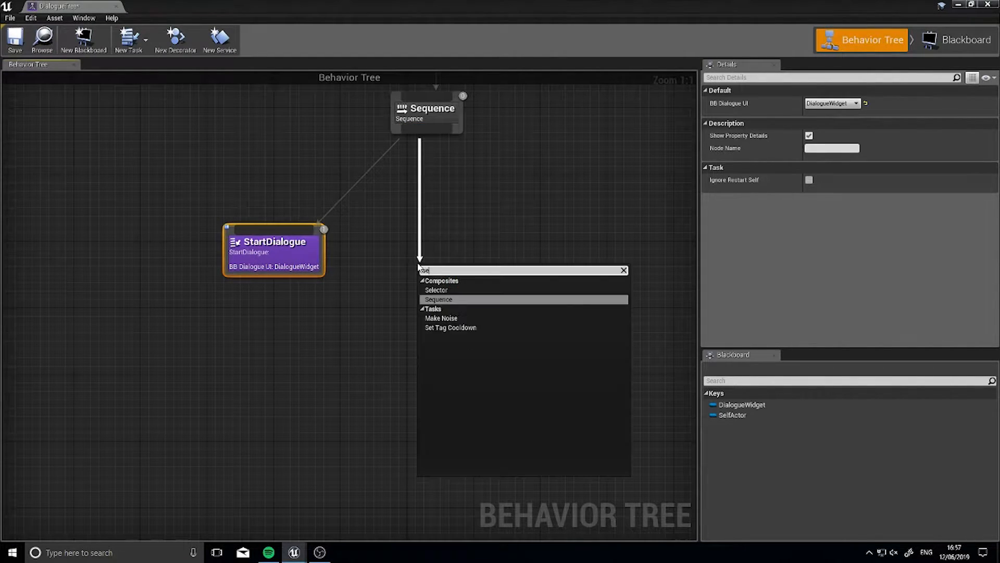
{"action": "left_click", "coordinate": [438, 299]}
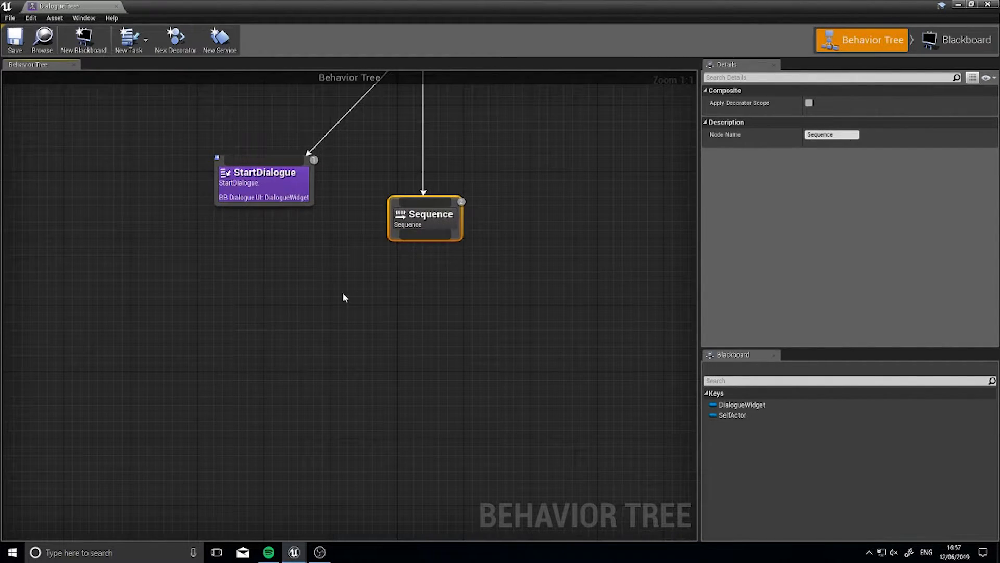
{"action": "left_click", "coordinate": [440, 279]}
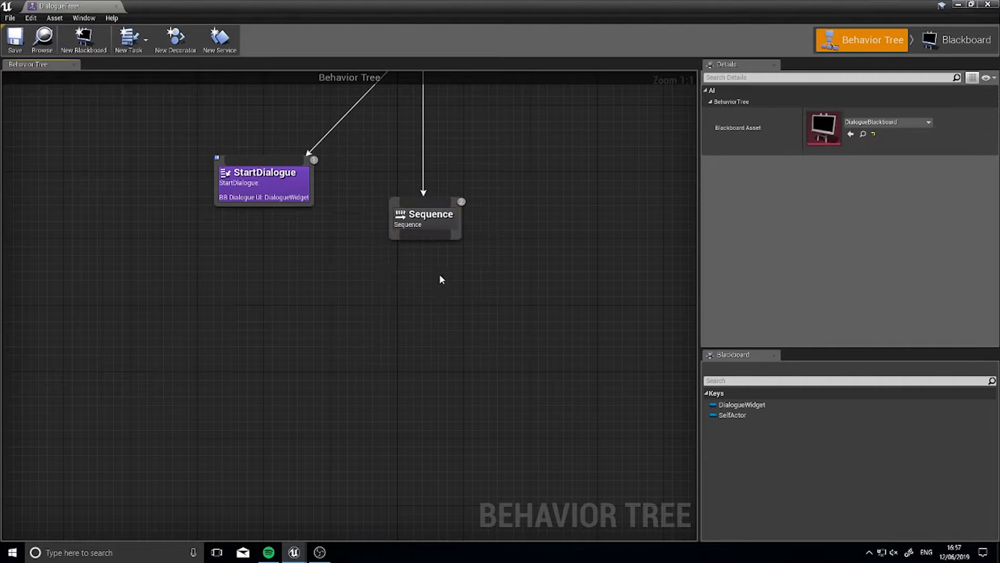
{"action": "mouse_move", "coordinate": [457, 308]}
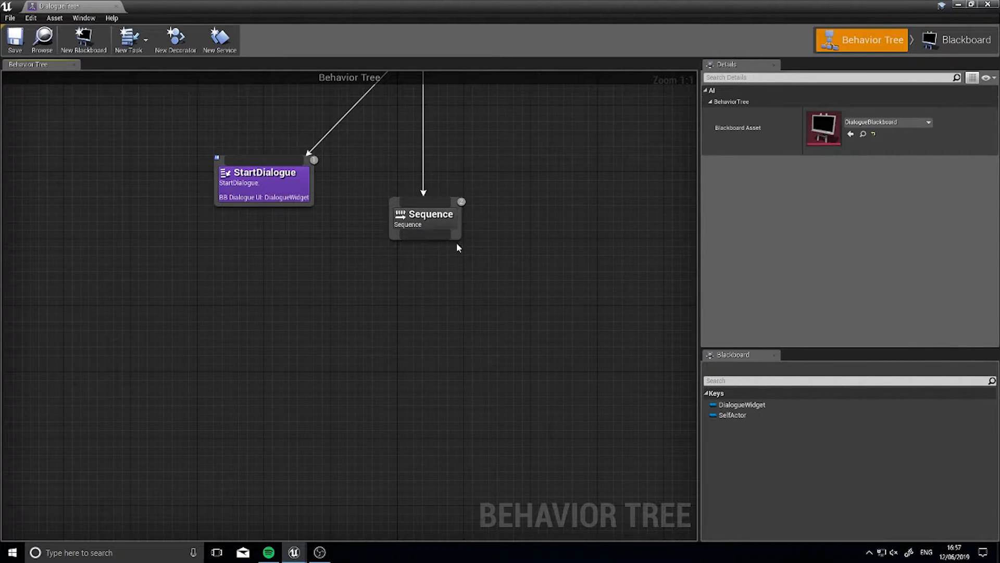
{"action": "mouse_move", "coordinate": [576, 292]}
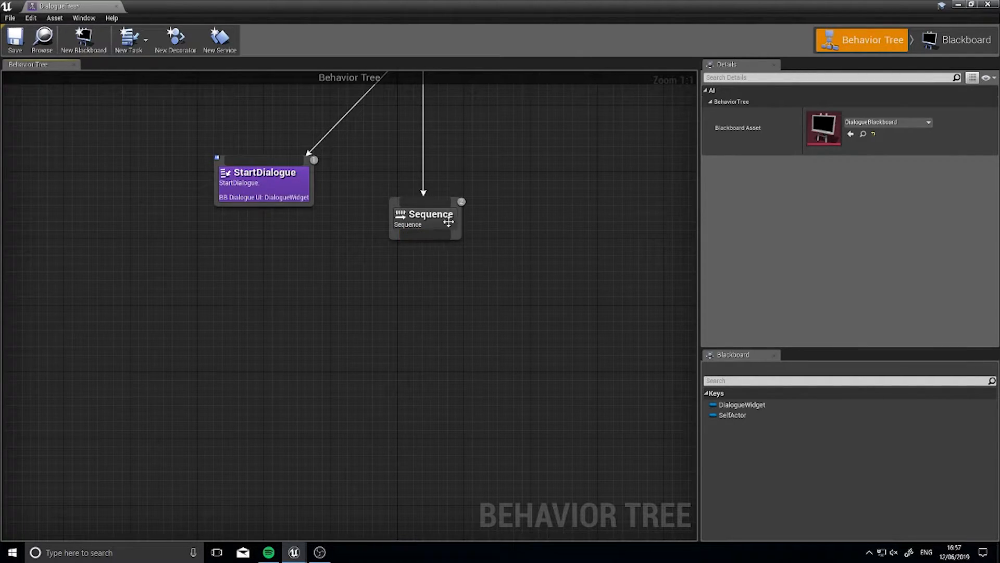
{"action": "mouse_move", "coordinate": [171, 99]}
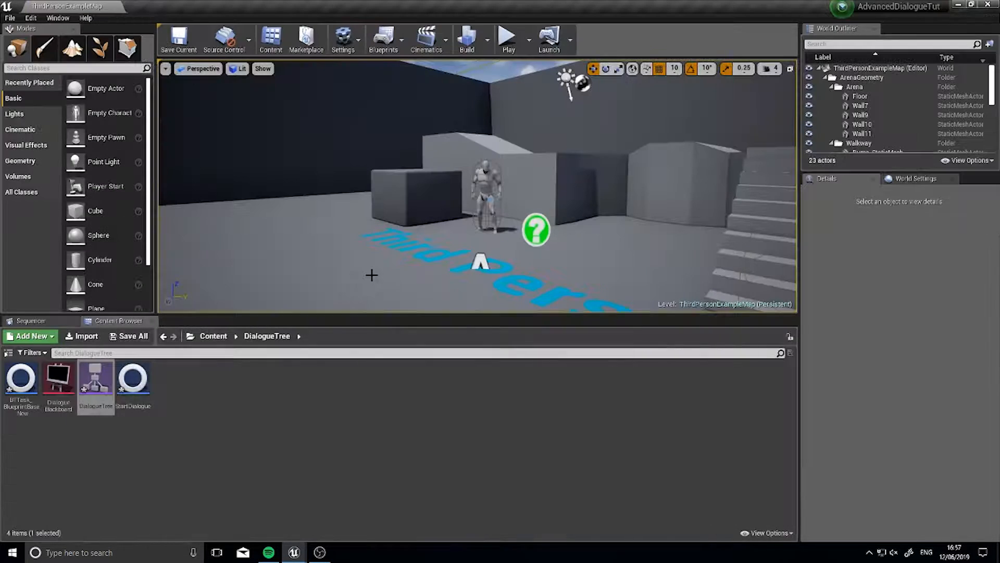
Step: Open the renamed DisplayLine task asset in the Blueprint editor
{"action": "left_click", "coordinate": [21, 377]}
{"action": "type", "text": "DisplayLin"}
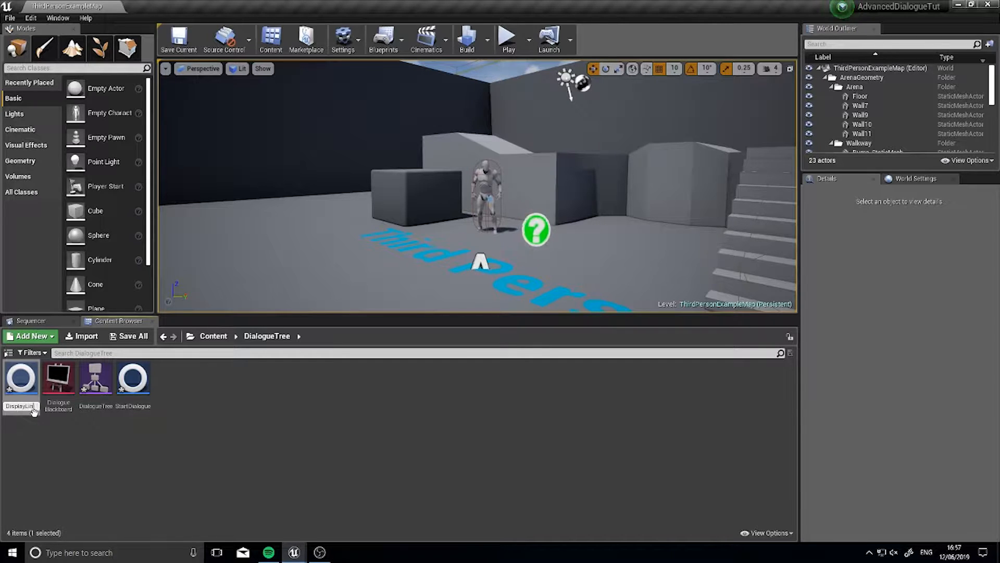
{"action": "double_click", "coordinate": [21, 378]}
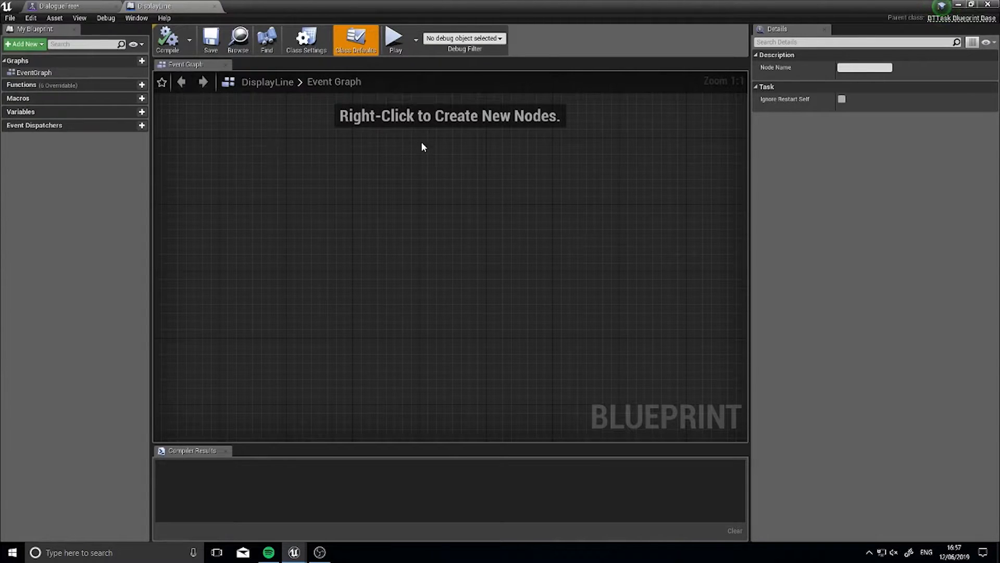
{"action": "mouse_move", "coordinate": [148, 117]}
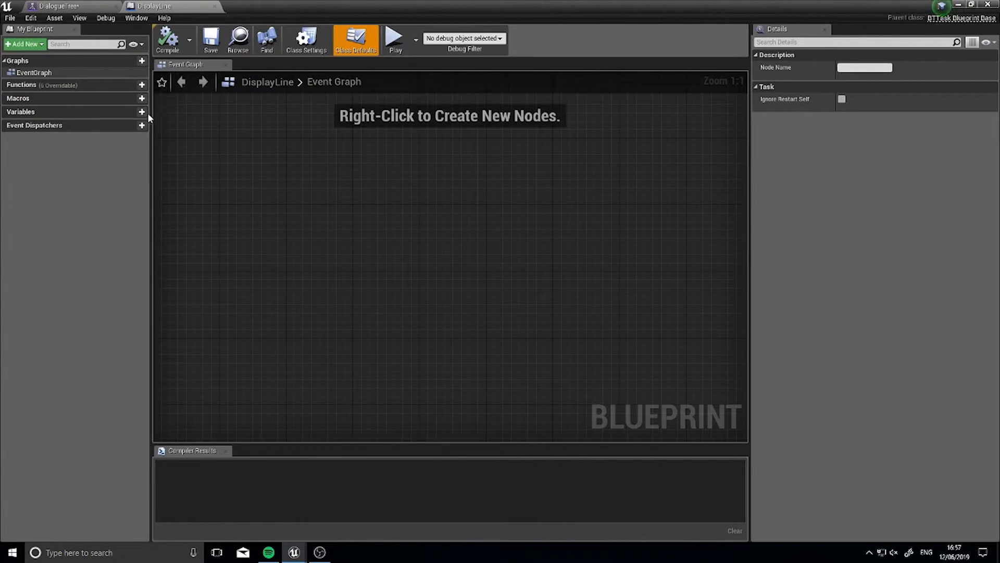
Step: Create variable 'Text' of type Text and tick Instance Editable
{"action": "left_click", "coordinate": [142, 112]}
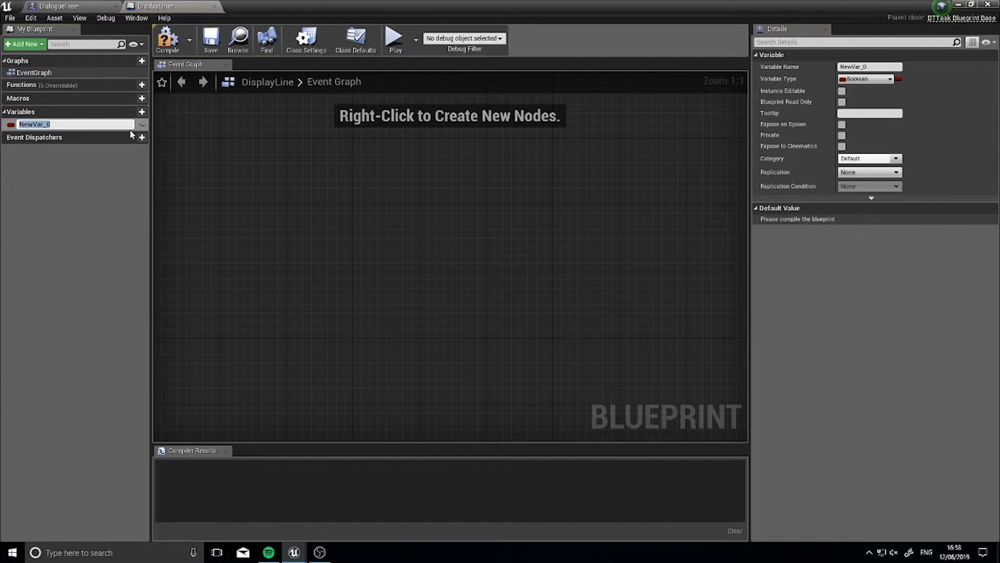
{"action": "type", "text": "Text"}
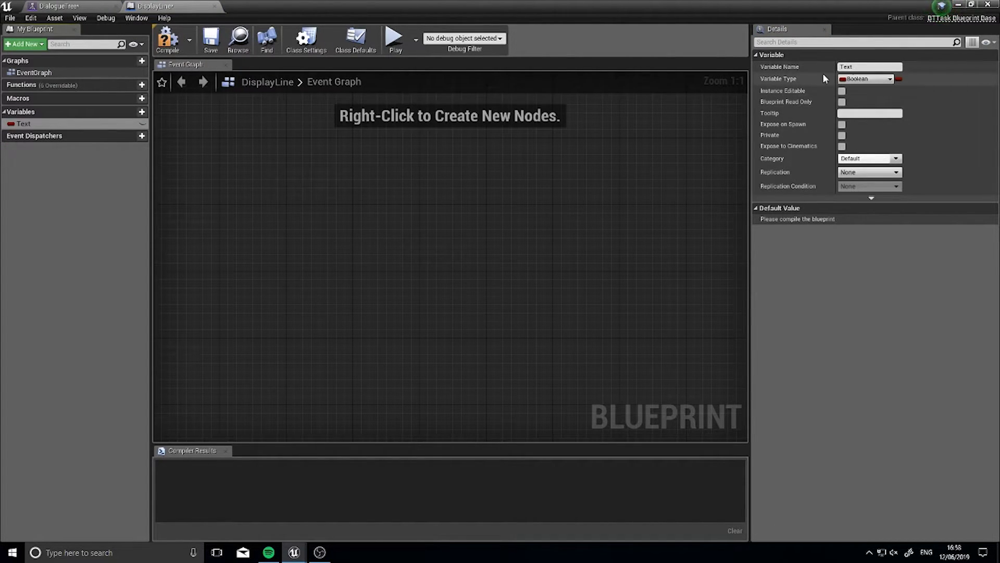
{"action": "left_click", "coordinate": [867, 78]}
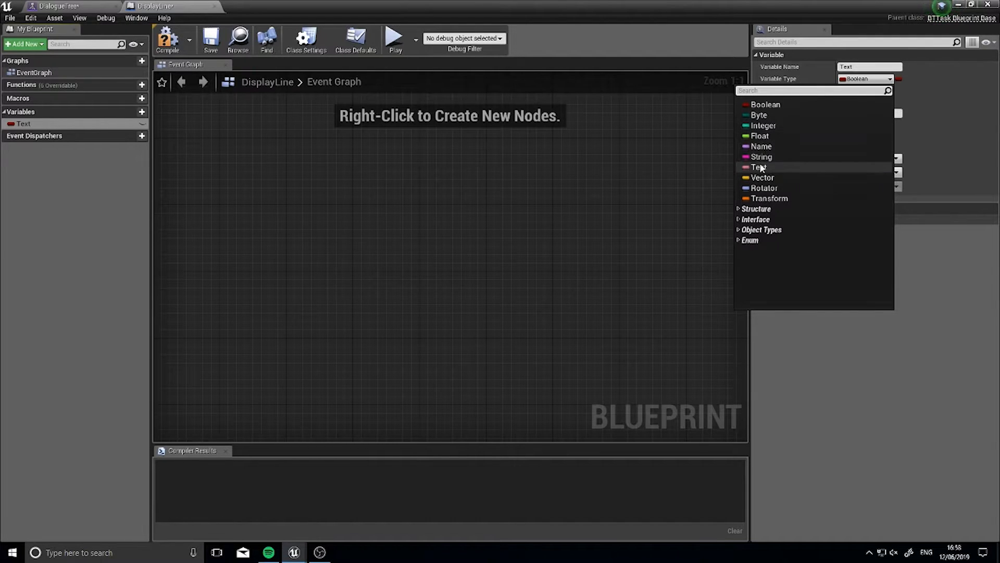
{"action": "left_click", "coordinate": [760, 167]}
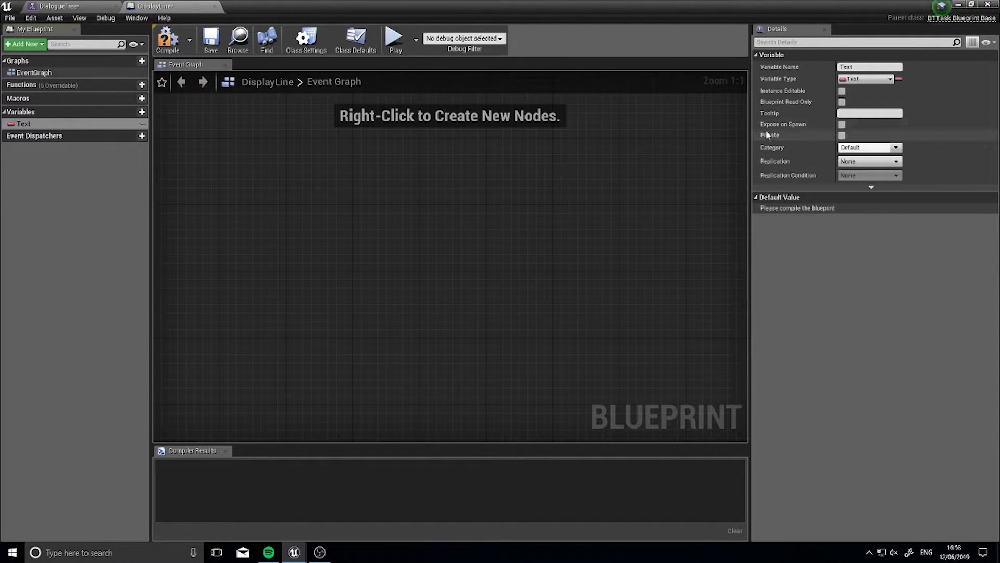
{"action": "left_click", "coordinate": [842, 91]}
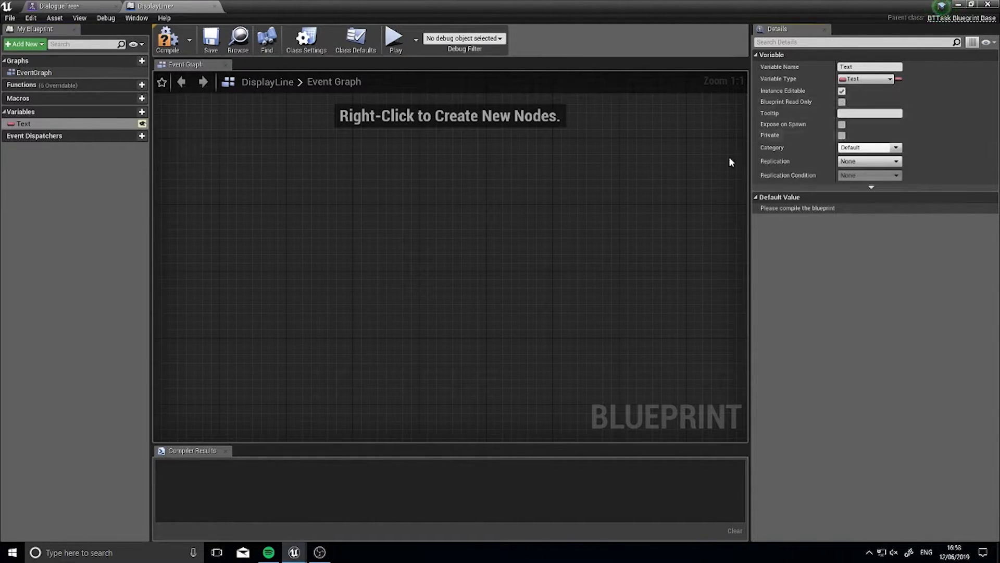
Step: Add a variable named DialogueWidget with type Blackboard Key Selector
{"action": "left_click", "coordinate": [131, 112]}
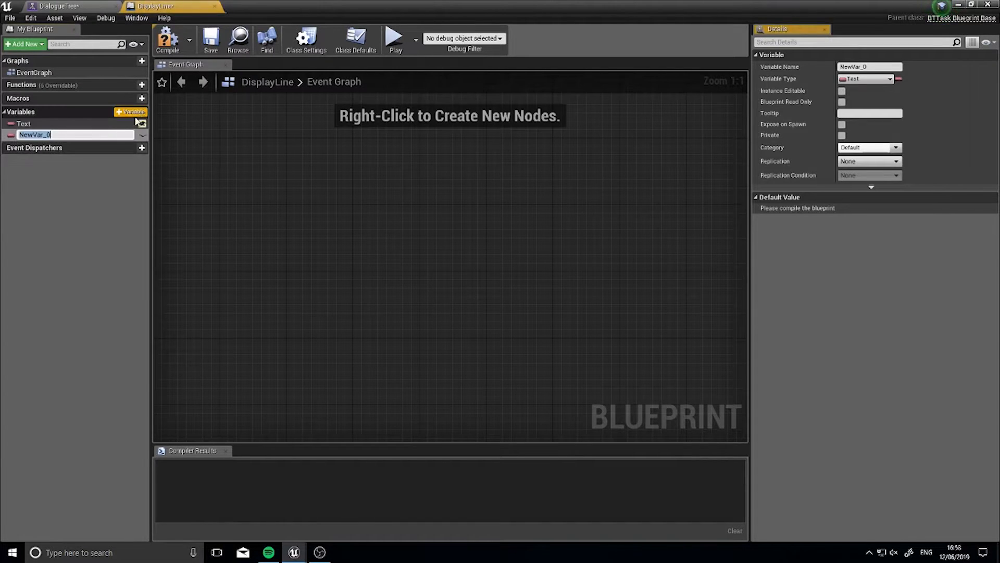
{"action": "type", "text": "D"}
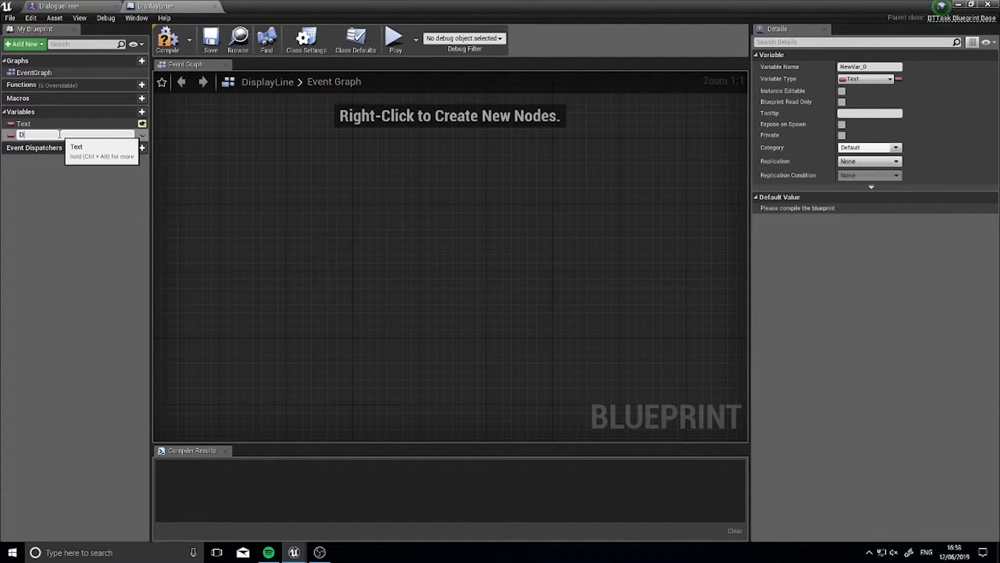
{"action": "type", "text": "ialogueW"}
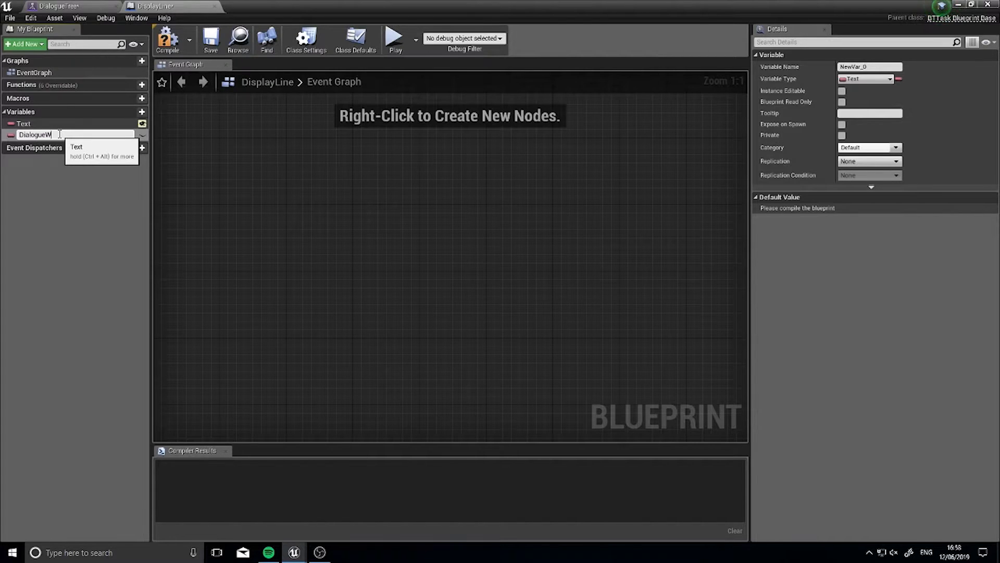
{"action": "type", "text": "idget"}
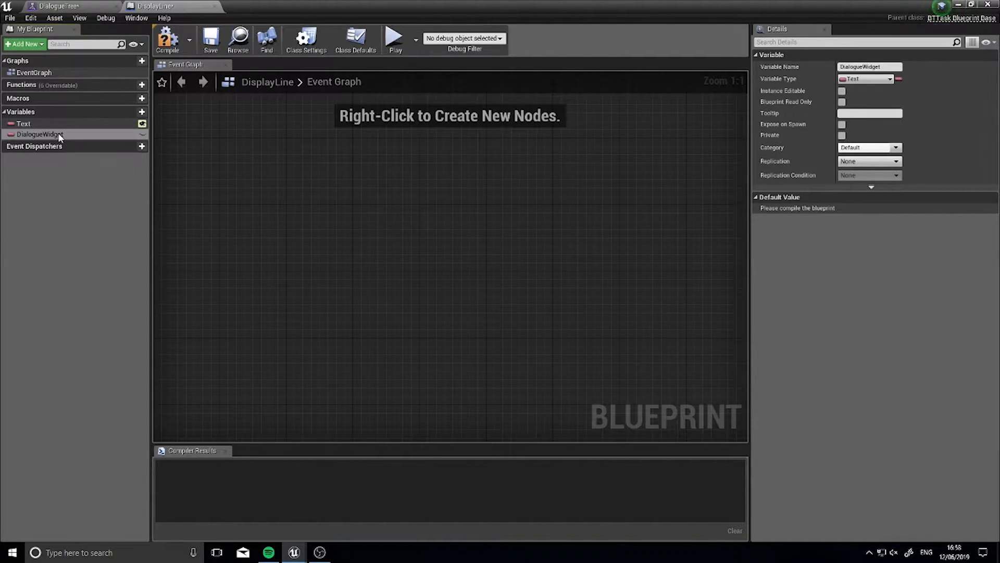
{"action": "left_click", "coordinate": [867, 79]}
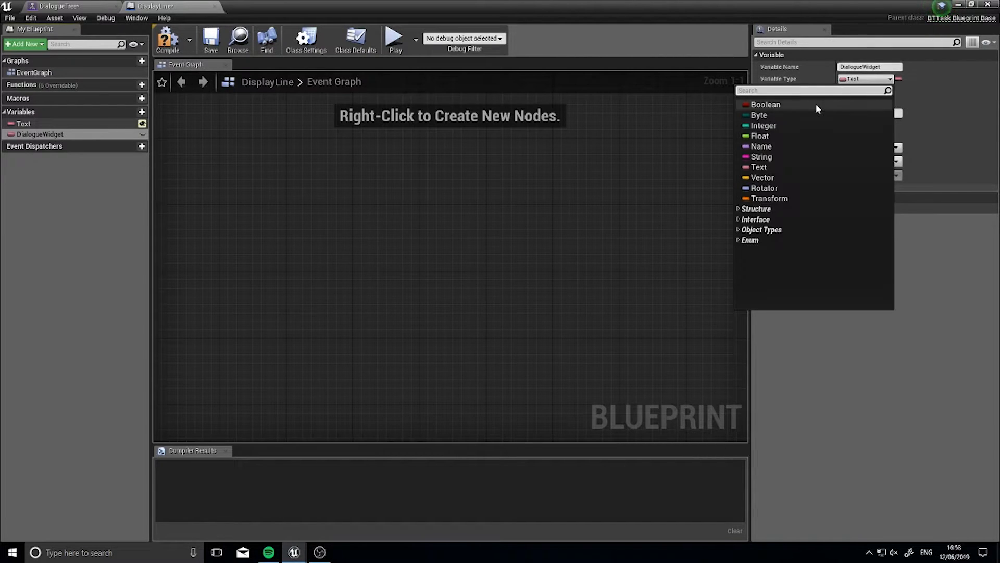
{"action": "type", "text": "black"}
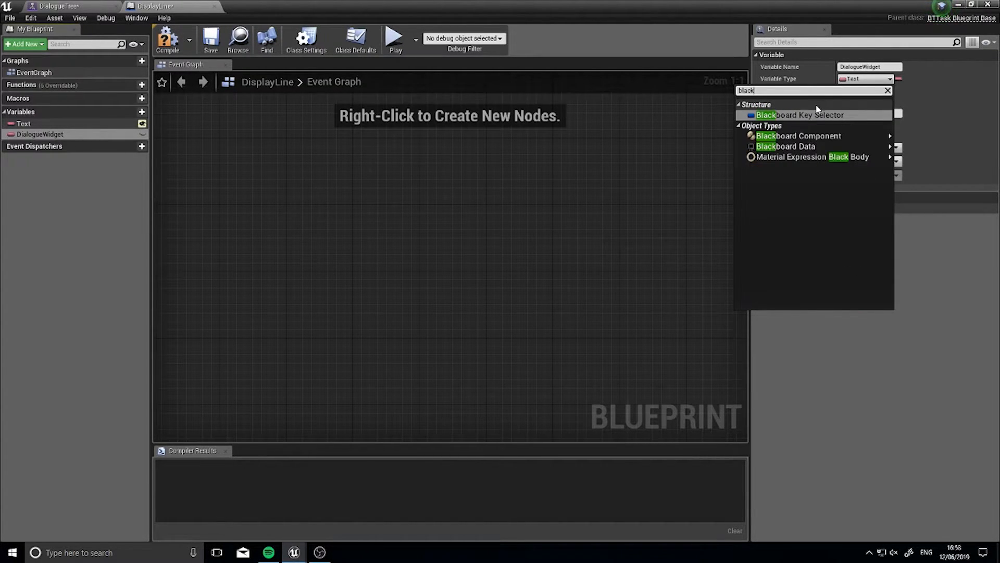
{"action": "left_click", "coordinate": [798, 114]}
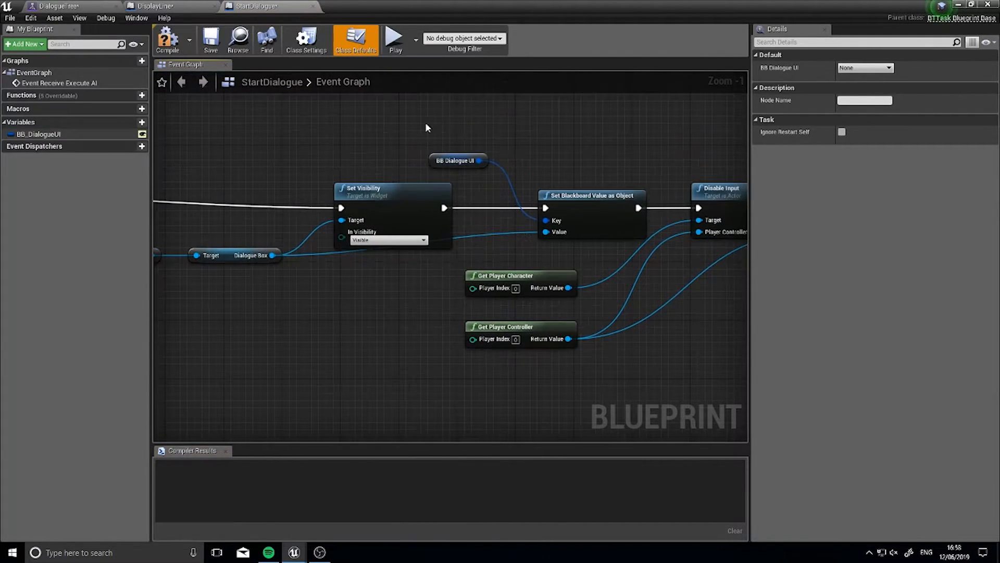
Step: Select the Set Blackboard Value as Object node and compile StartDialogue
{"action": "left_click", "coordinate": [590, 196]}
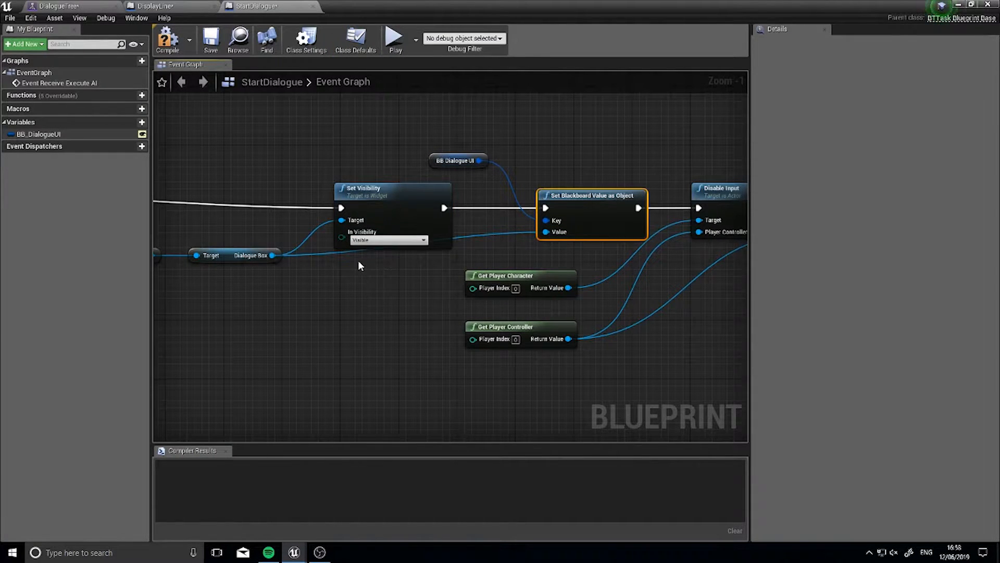
{"action": "left_click", "coordinate": [168, 39]}
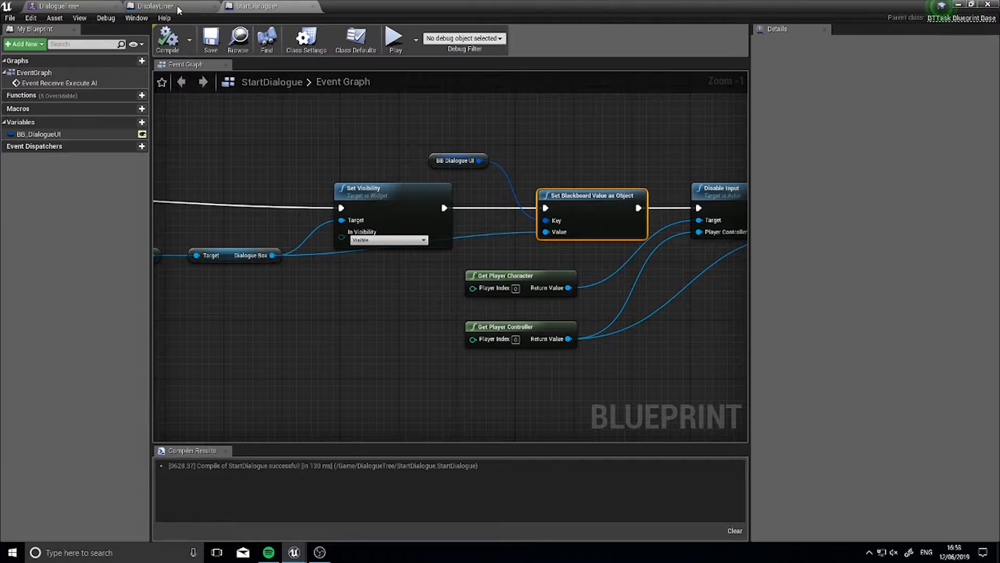
Step: In the DisplayLine tab, tick Instance Editable for DialogueWidget
{"action": "left_click", "coordinate": [153, 7]}
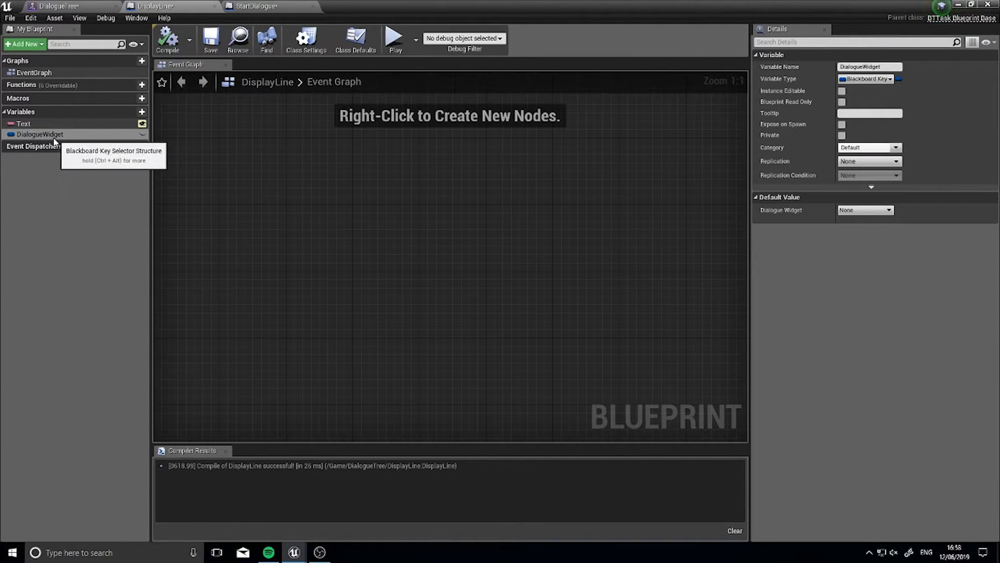
{"action": "mouse_move", "coordinate": [842, 90]}
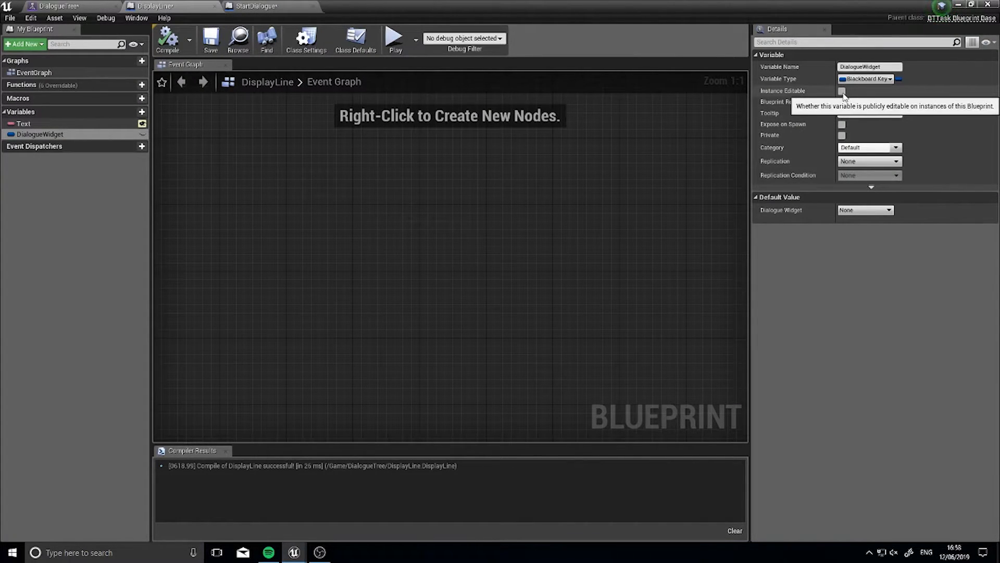
{"action": "left_click", "coordinate": [842, 90]}
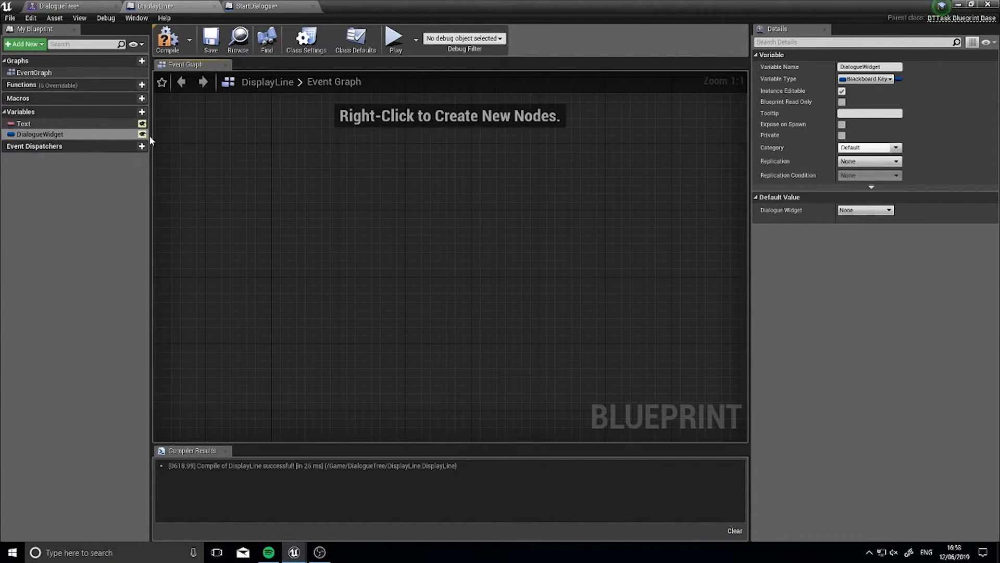
{"action": "mouse_move", "coordinate": [307, 194]}
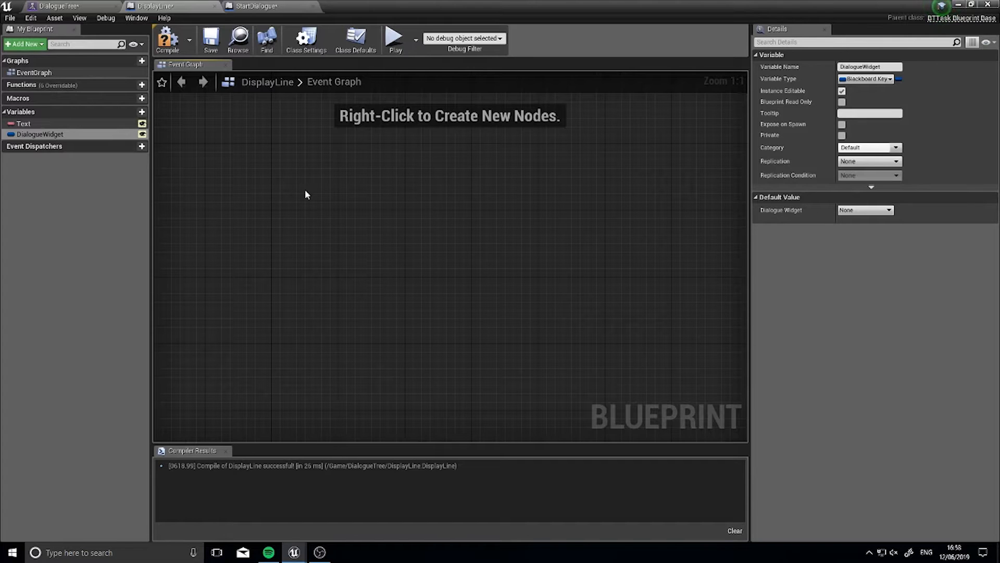
Step: Add Event Receive Execute AI, a DialogueWidget getter, and Get Blackboard Value as Object
{"action": "right_click", "coordinate": [306, 194]}
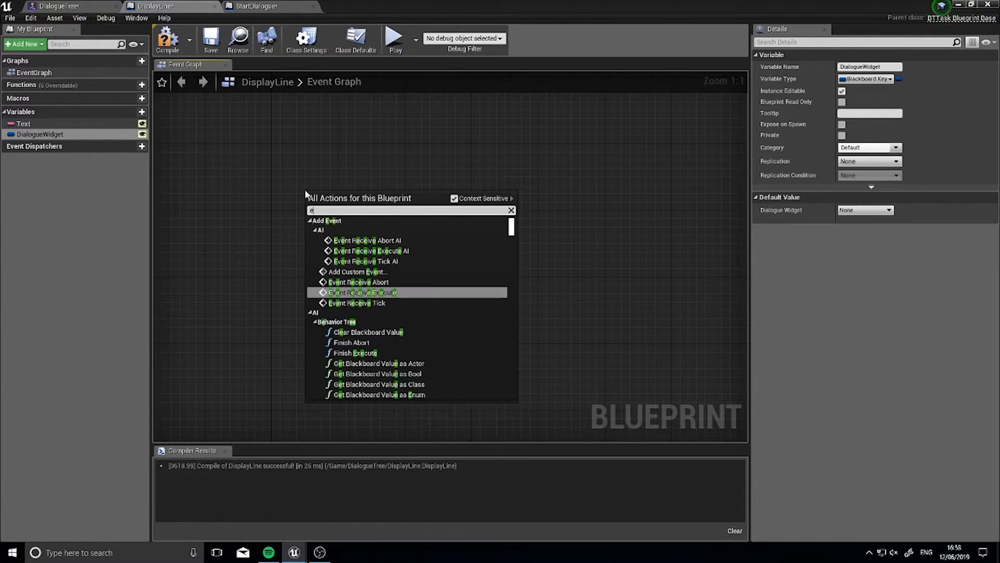
{"action": "type", "text": "xecute"}
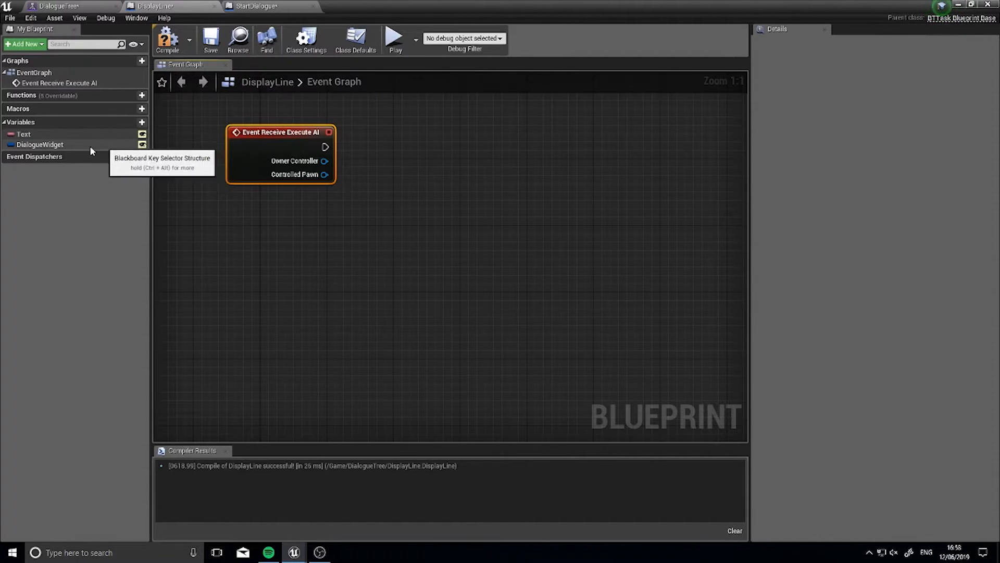
{"action": "left_click", "coordinate": [39, 144]}
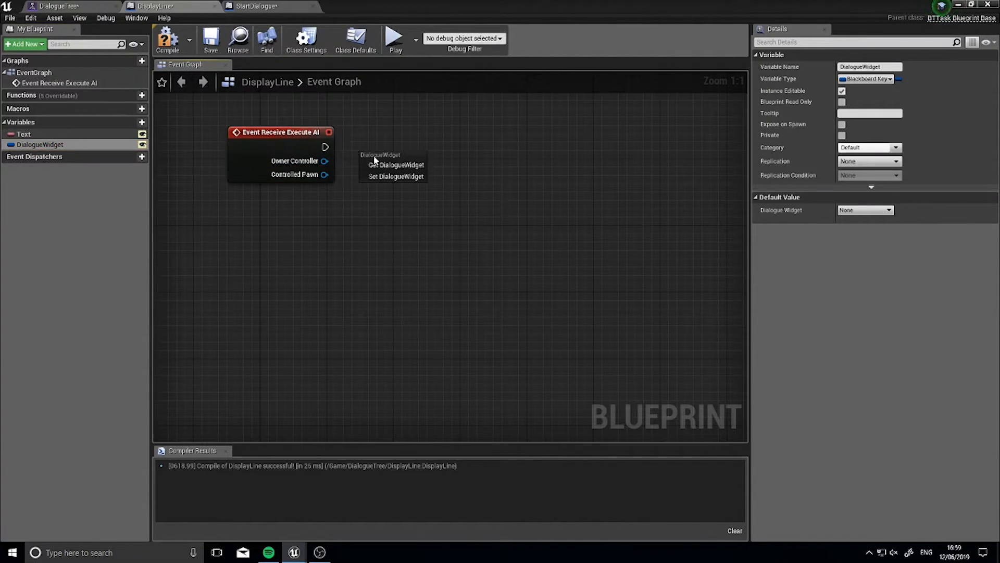
{"action": "left_click", "coordinate": [395, 165]}
{"action": "type", "text": "get"}
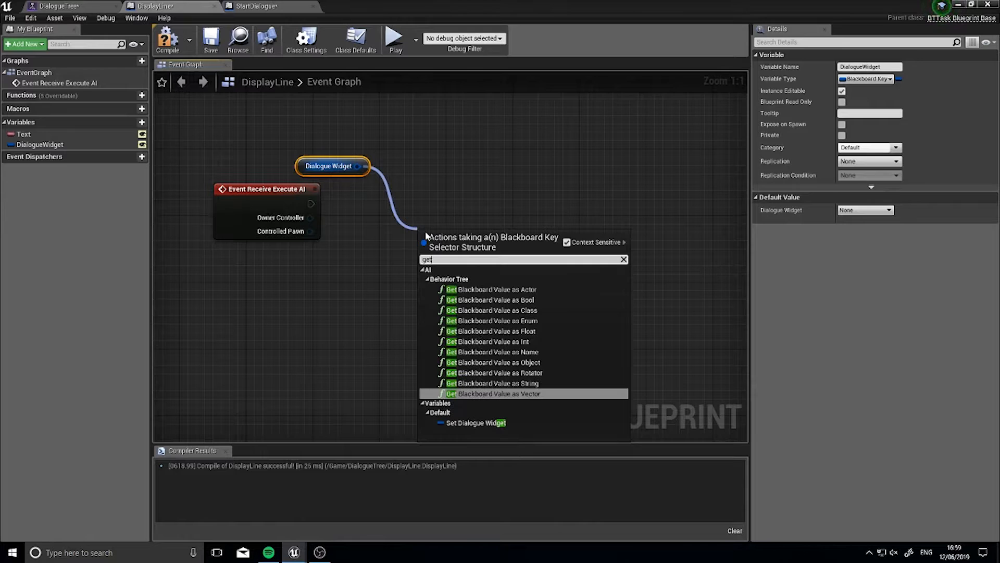
{"action": "type", "text": "bla"}
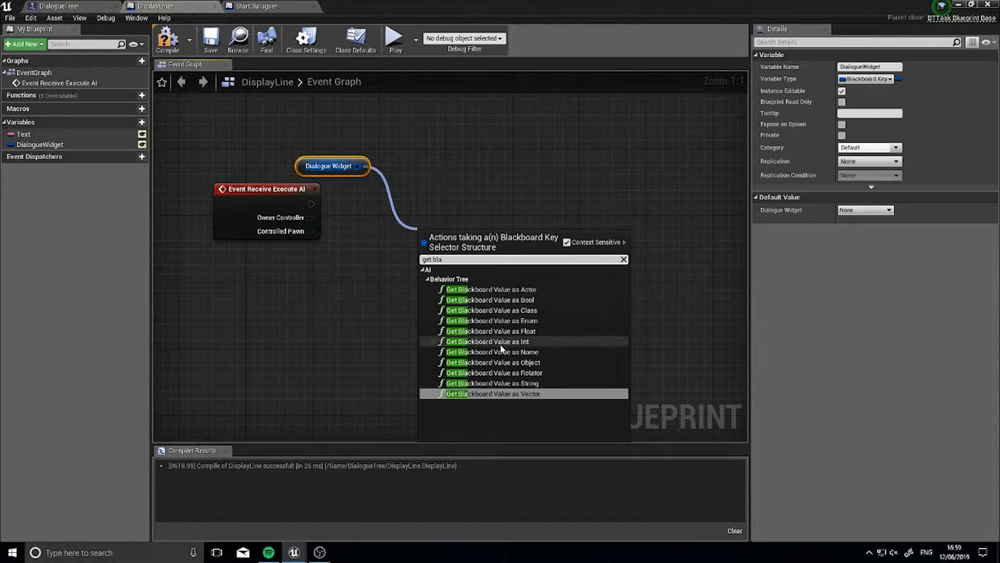
{"action": "left_click", "coordinate": [492, 361]}
{"action": "type", "text": "cast to dialo"}
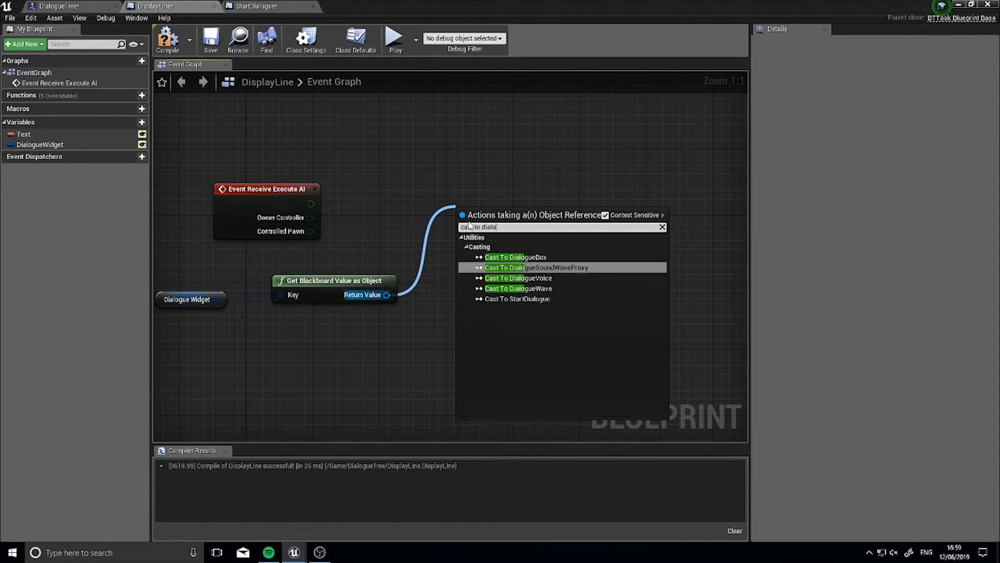
Step: Add Cast To DialogueBox, then Set Dialogue Text fed by a Text getter
{"action": "left_click", "coordinate": [514, 256]}
{"action": "type", "text": "set"}
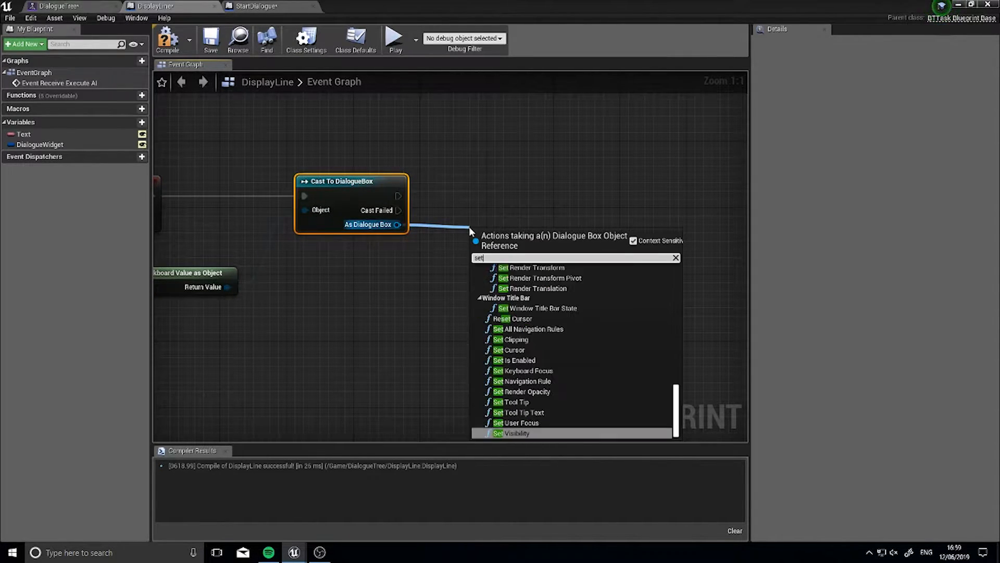
{"action": "scroll", "scroll_direction": "up", "scroll_amount": 3}
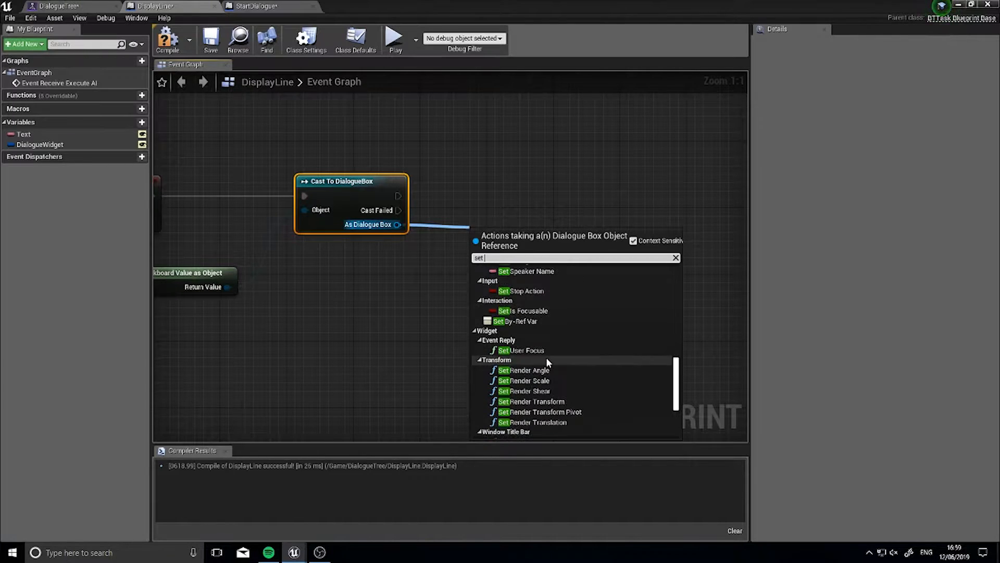
{"action": "scroll", "scroll_direction": "up", "scroll_amount": 3}
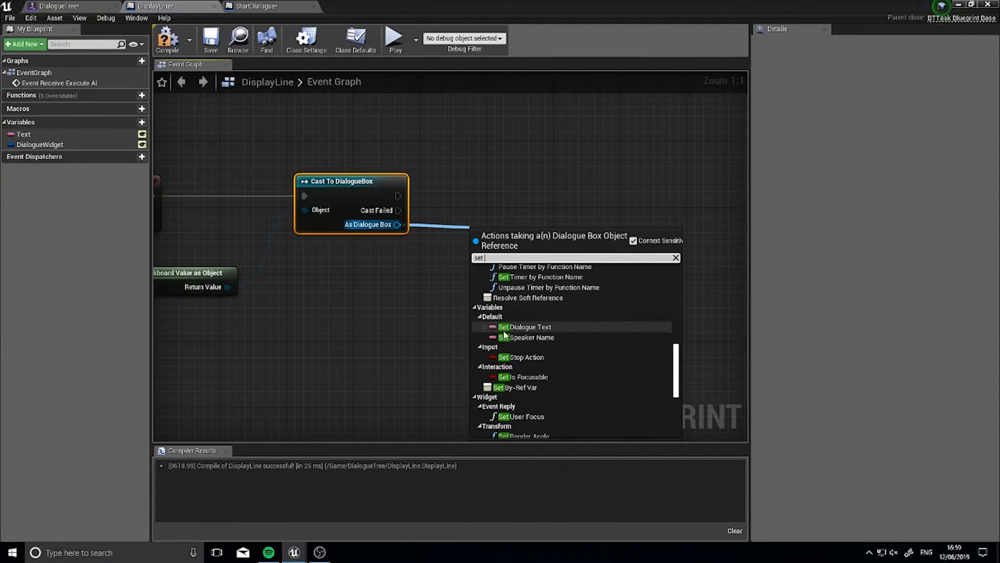
{"action": "left_click", "coordinate": [526, 326]}
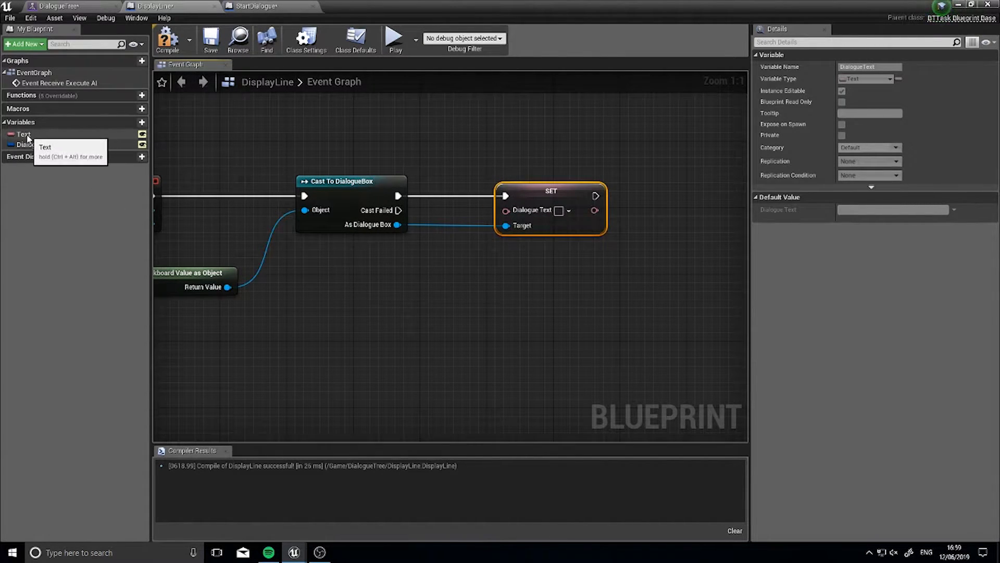
{"action": "left_click", "coordinate": [24, 134]}
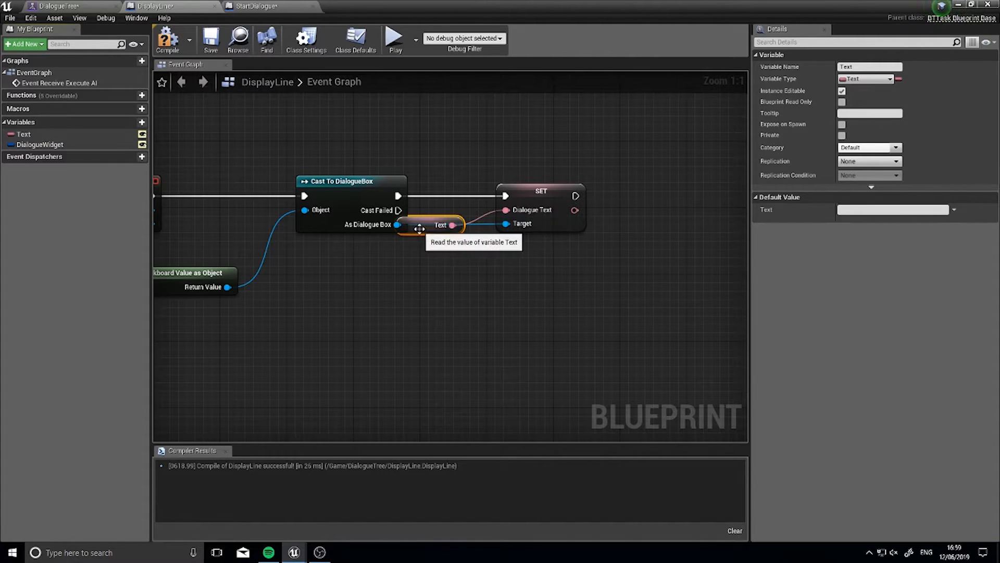
{"action": "scroll", "scroll_direction": "down", "scroll_amount": 3}
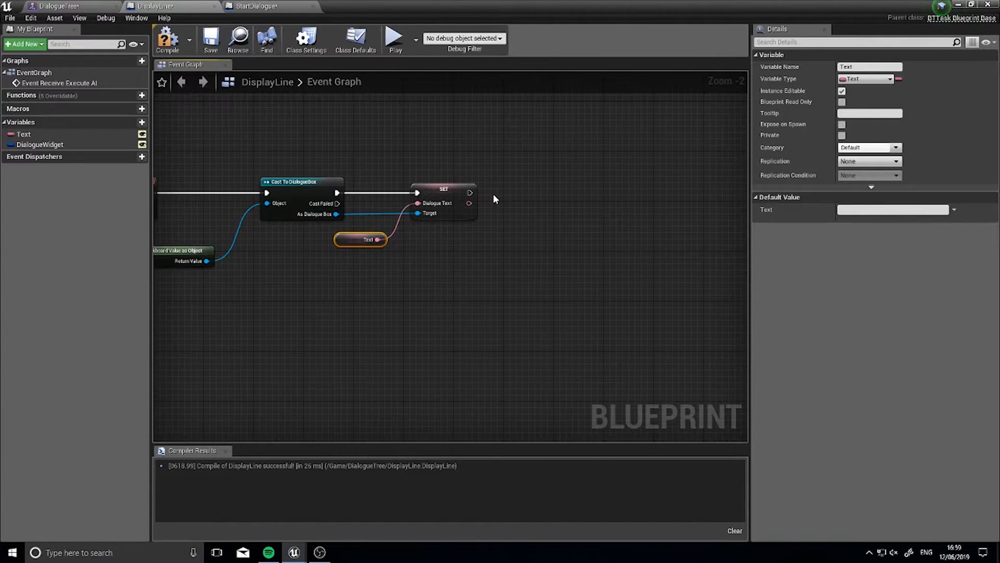
{"action": "mouse_move", "coordinate": [635, 187]}
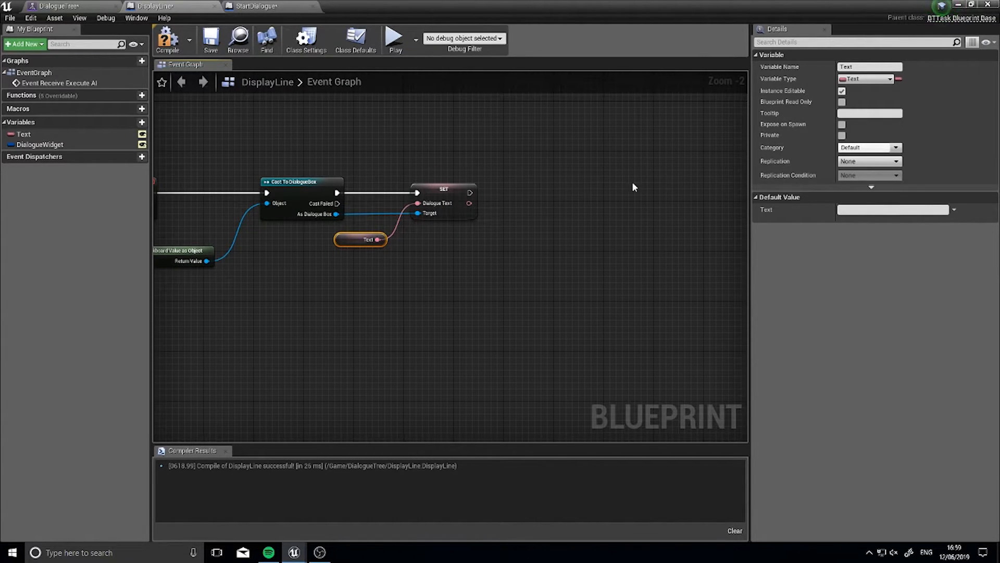
{"action": "mouse_move", "coordinate": [499, 151]}
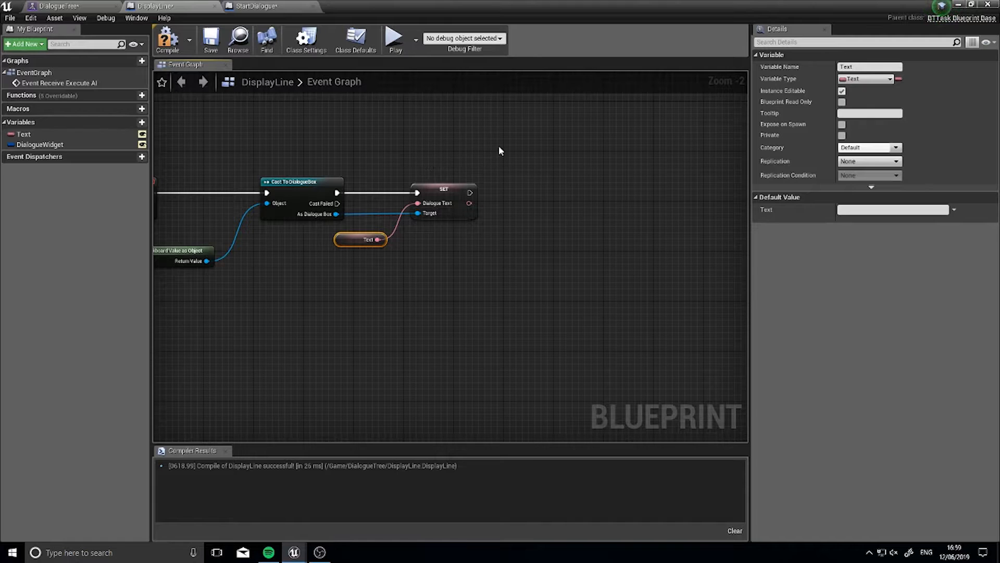
{"action": "left_click", "coordinate": [572, 200]}
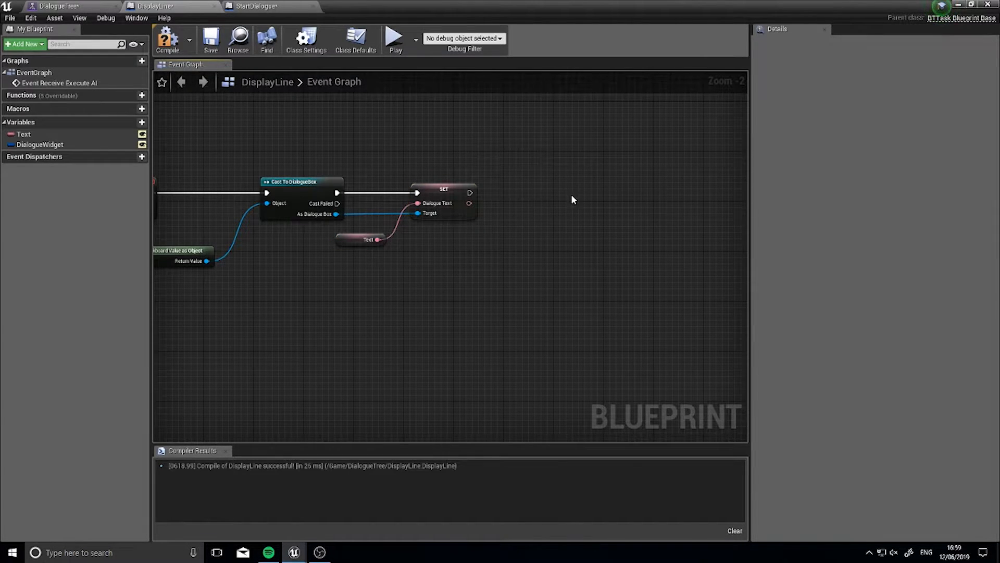
{"action": "mouse_move", "coordinate": [575, 206]}
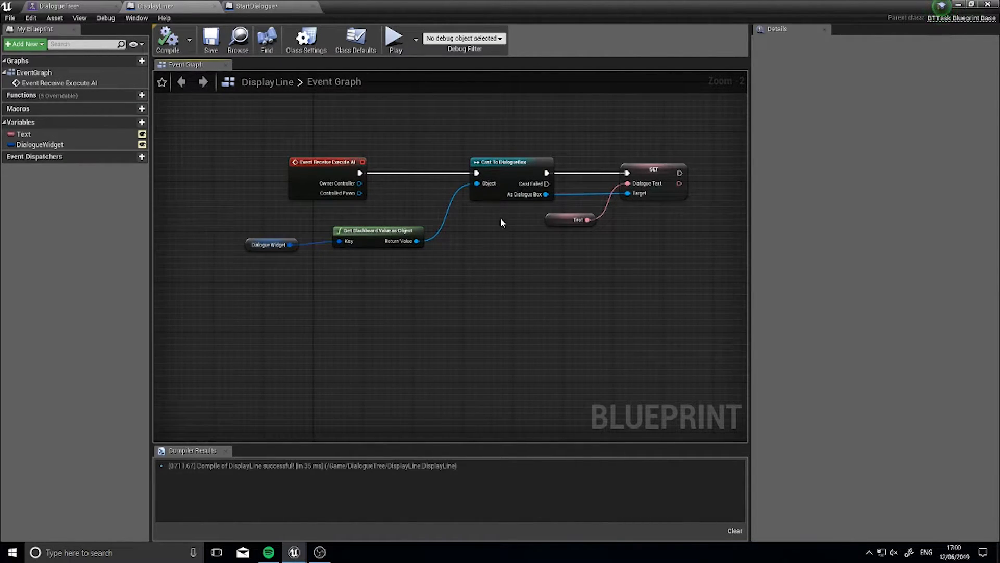
{"action": "mouse_move", "coordinate": [502, 214]}
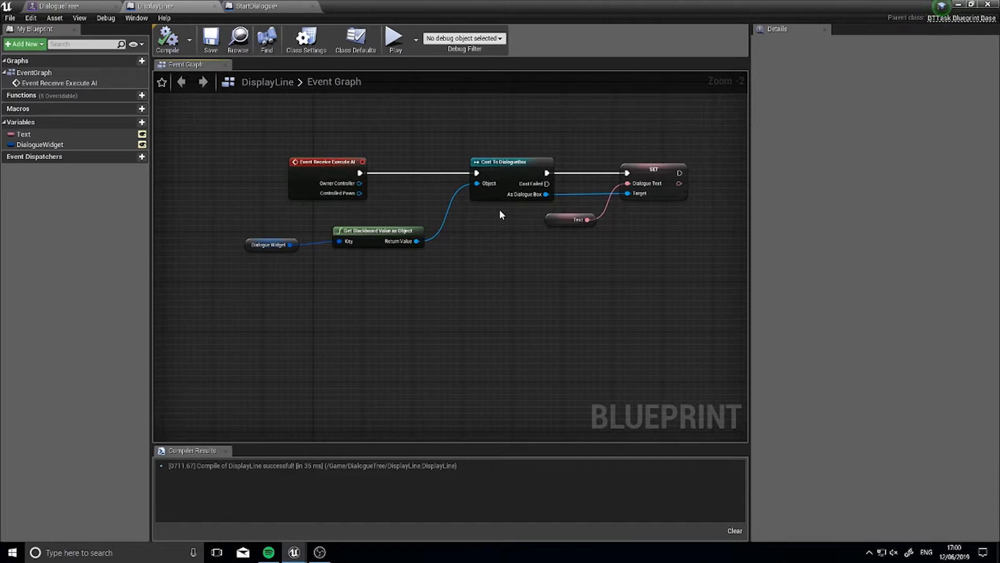
{"action": "mouse_move", "coordinate": [374, 298]}
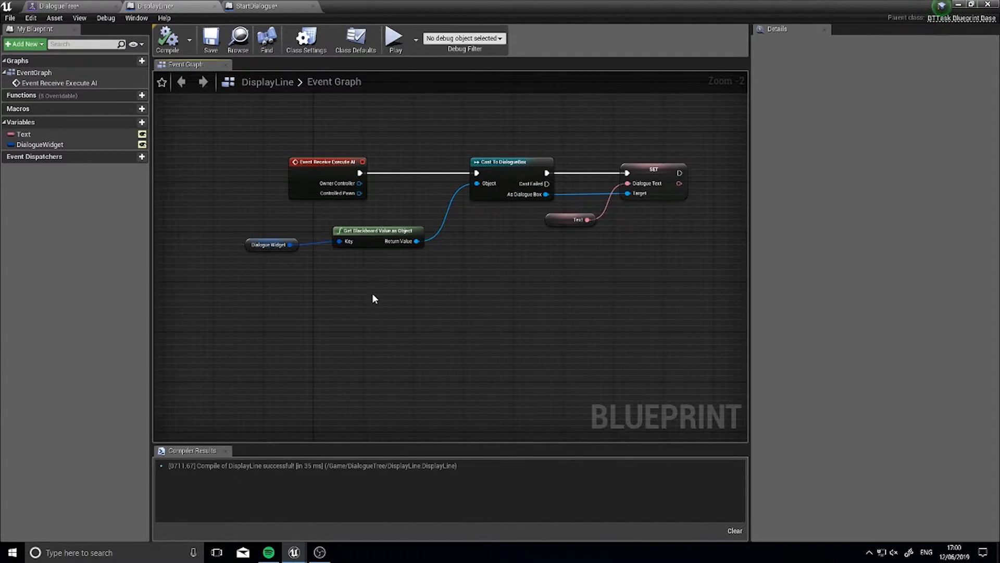
{"action": "mouse_move", "coordinate": [376, 293]}
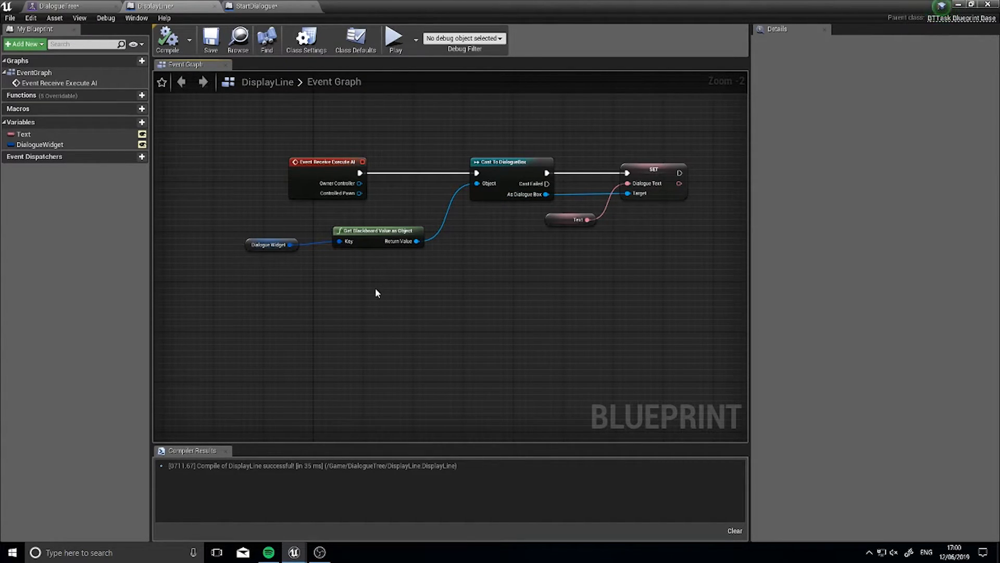
{"action": "mouse_move", "coordinate": [385, 300]}
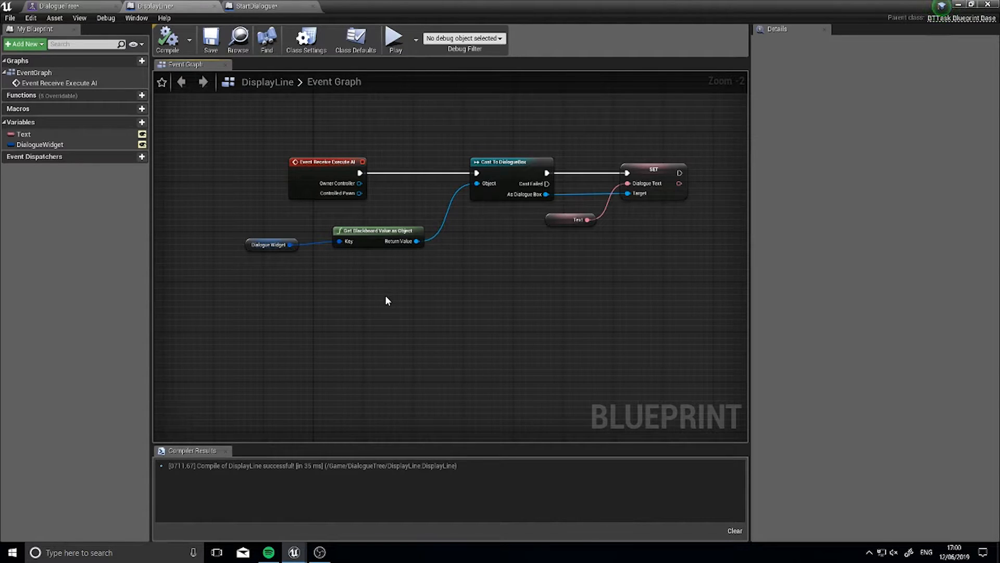
Step: Add an Event Receive Tick node to the DisplayLine graph
{"action": "right_click", "coordinate": [386, 301]}
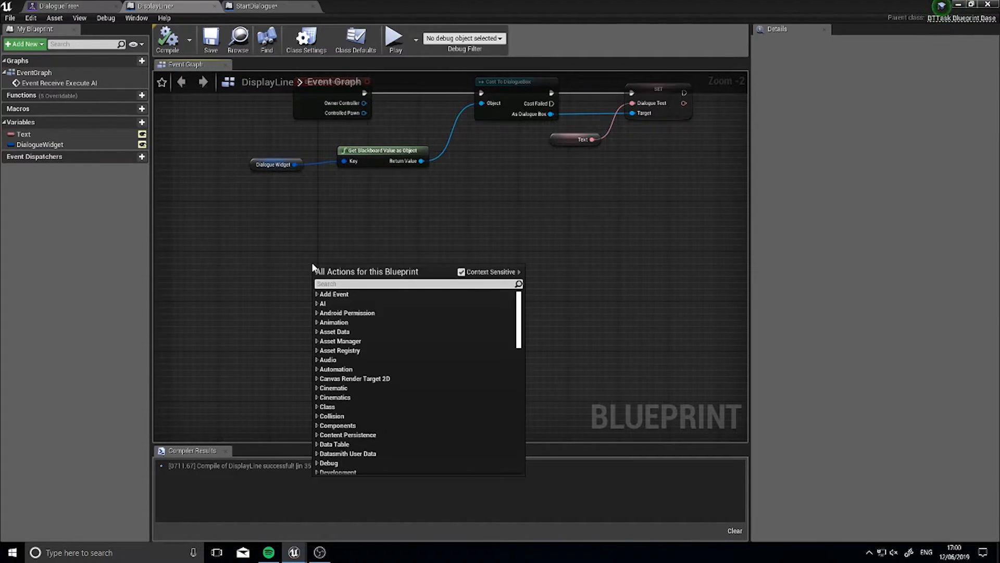
{"action": "type", "text": "tick"}
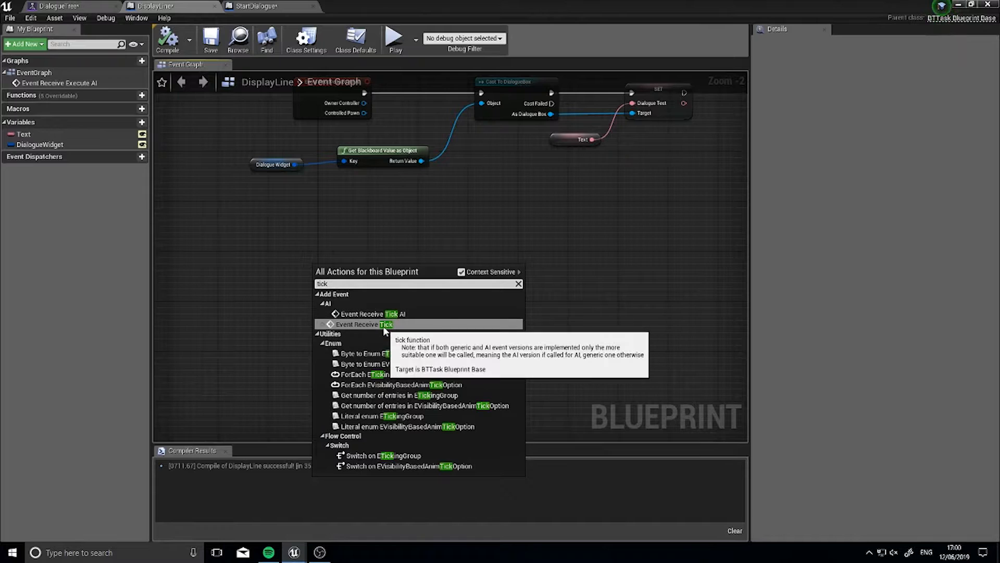
{"action": "left_click", "coordinate": [362, 324]}
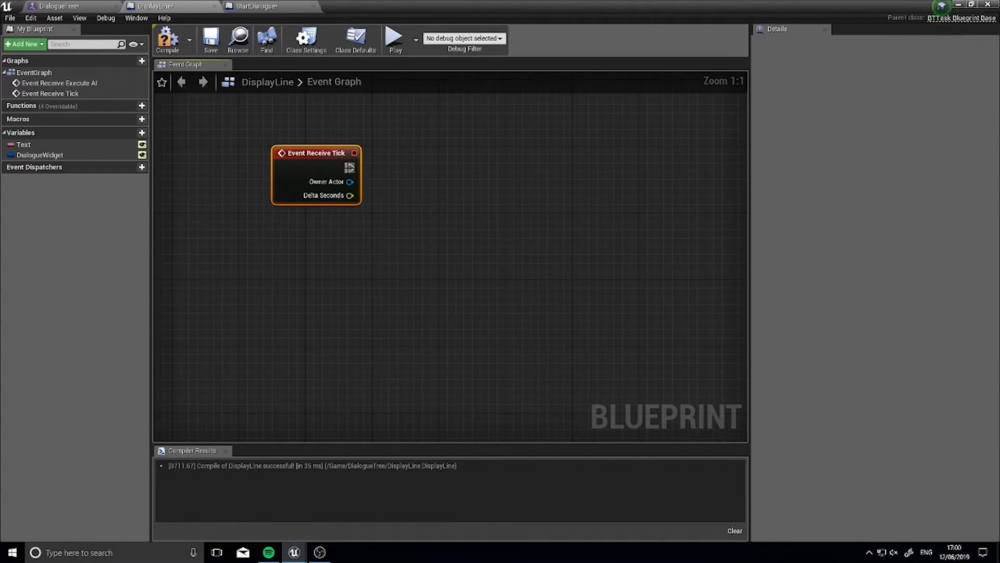
Step: Add Get Player Controller and a Was Input Key Just Pressed check for Any Key
{"action": "right_click", "coordinate": [358, 281]}
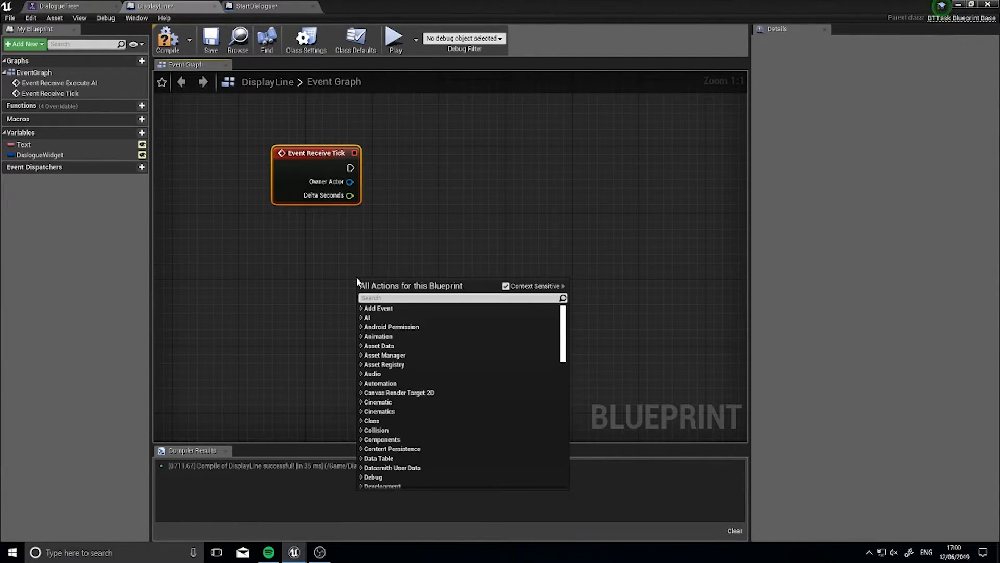
{"action": "type", "text": "g"}
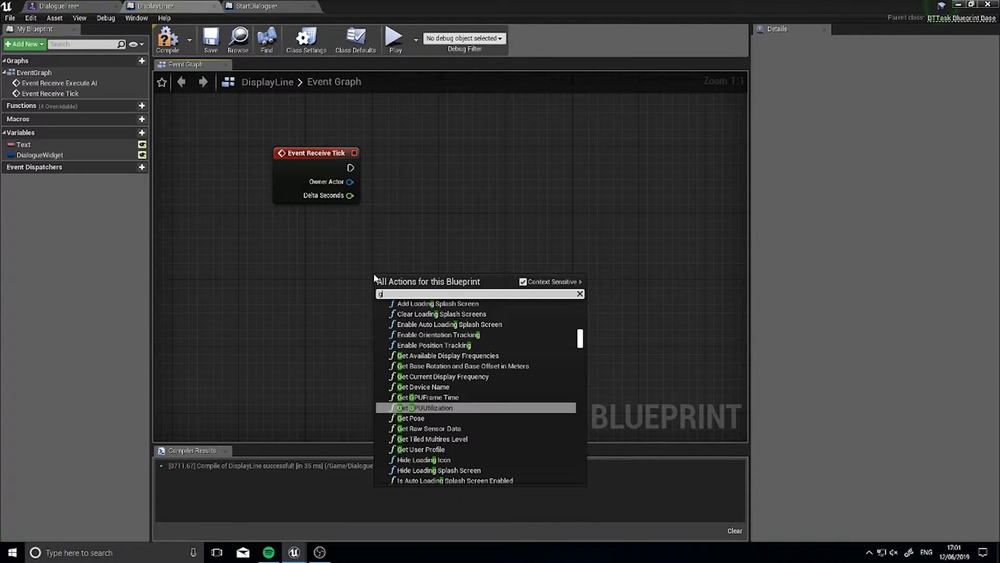
{"action": "type", "text": "et player con"}
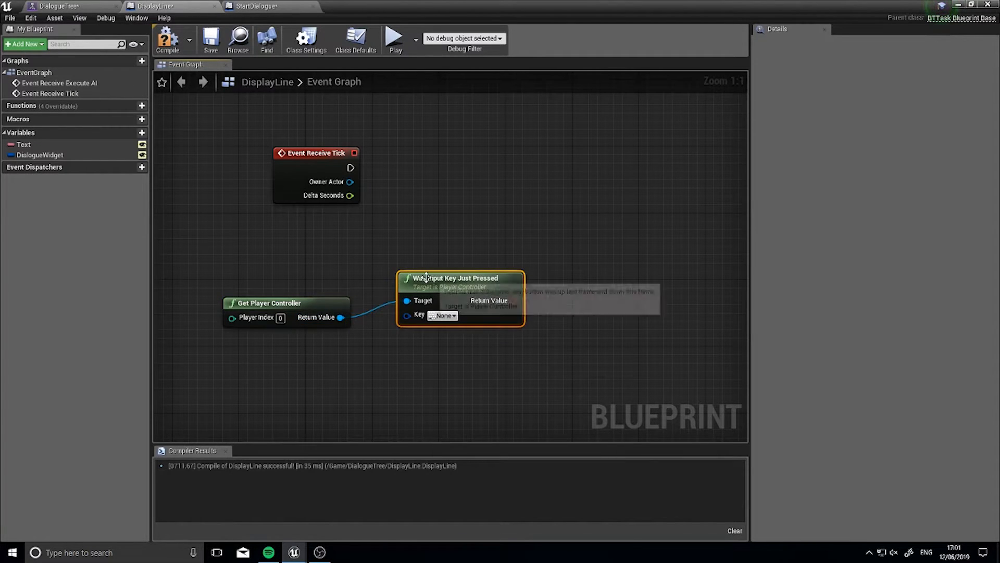
{"action": "left_click", "coordinate": [443, 315]}
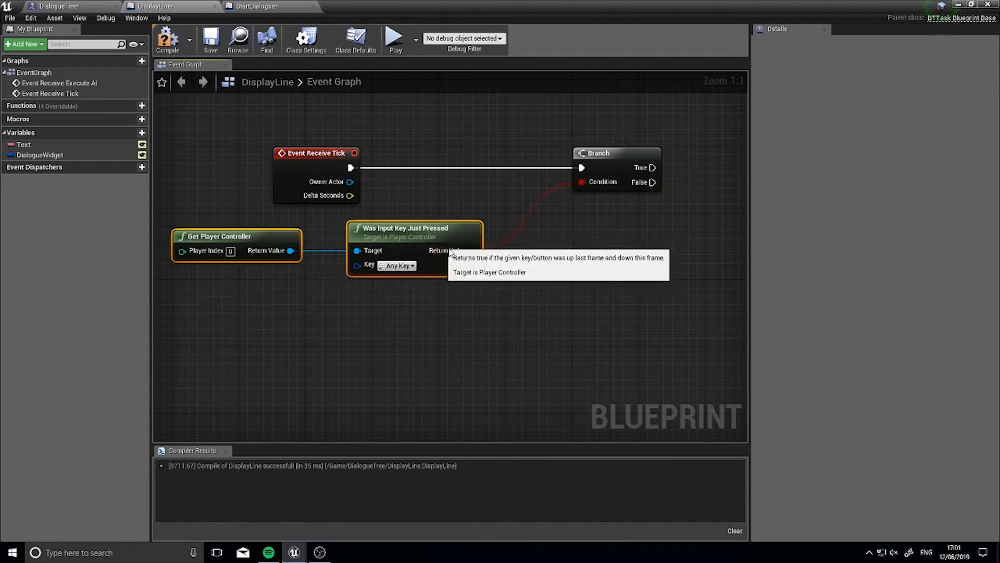
{"action": "mouse_move", "coordinate": [544, 278]}
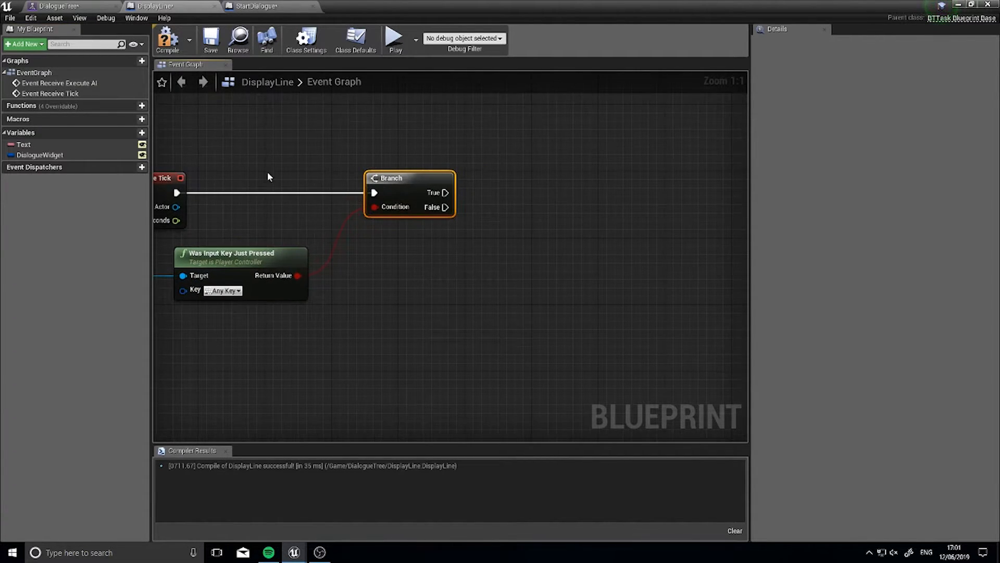
{"action": "mouse_move", "coordinate": [444, 193]}
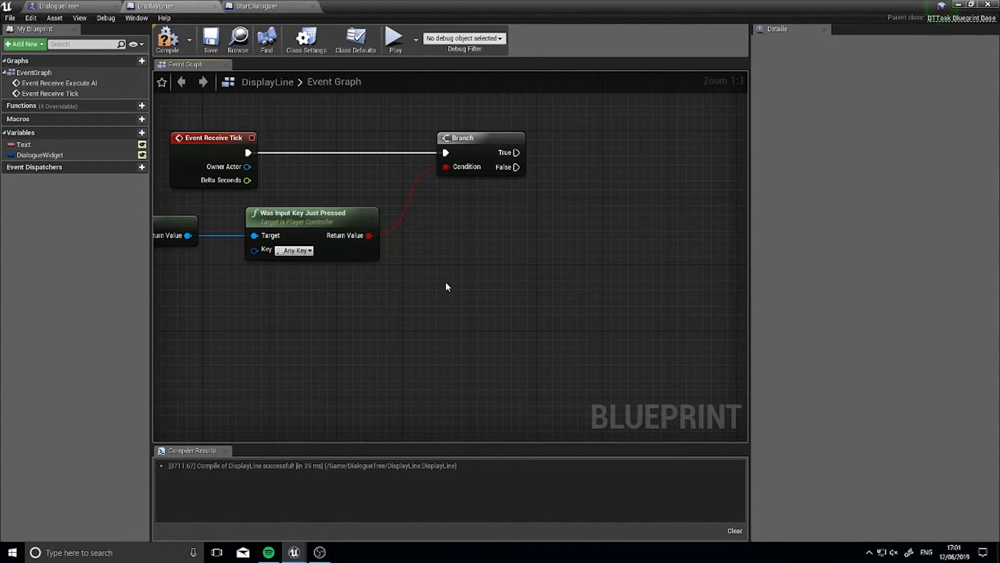
{"action": "right_click", "coordinate": [447, 286]}
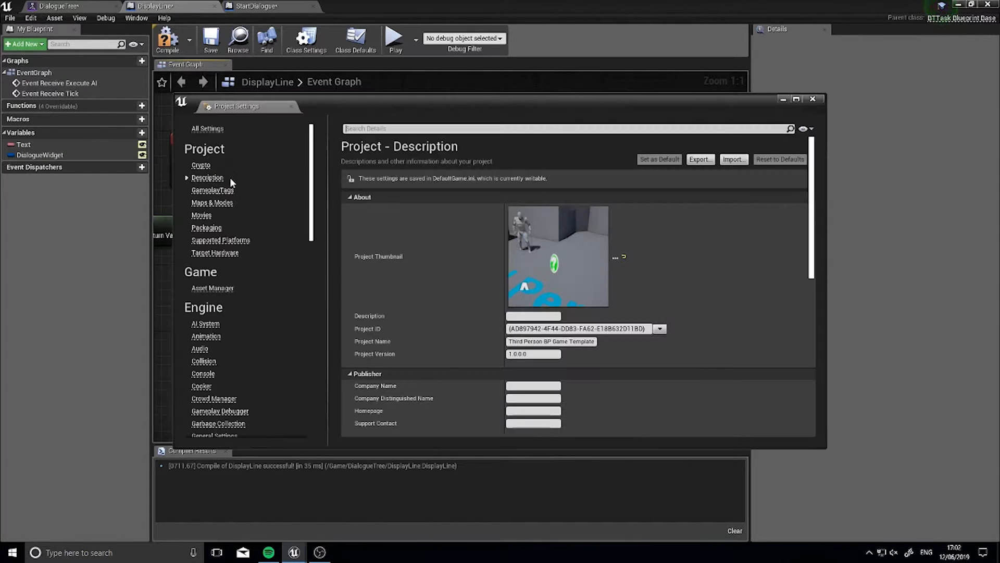
{"action": "left_click", "coordinate": [199, 394]}
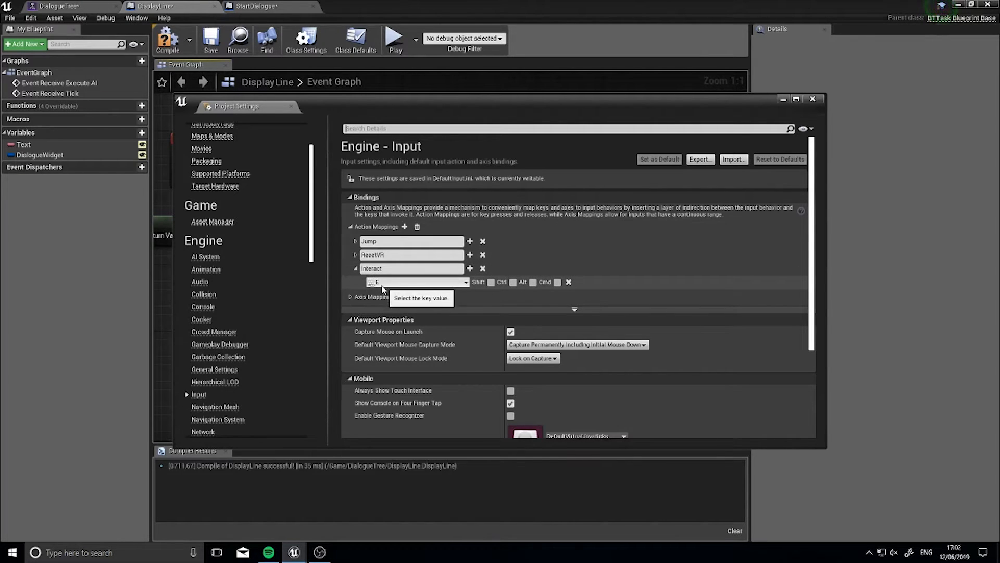
{"action": "left_click", "coordinate": [813, 99]}
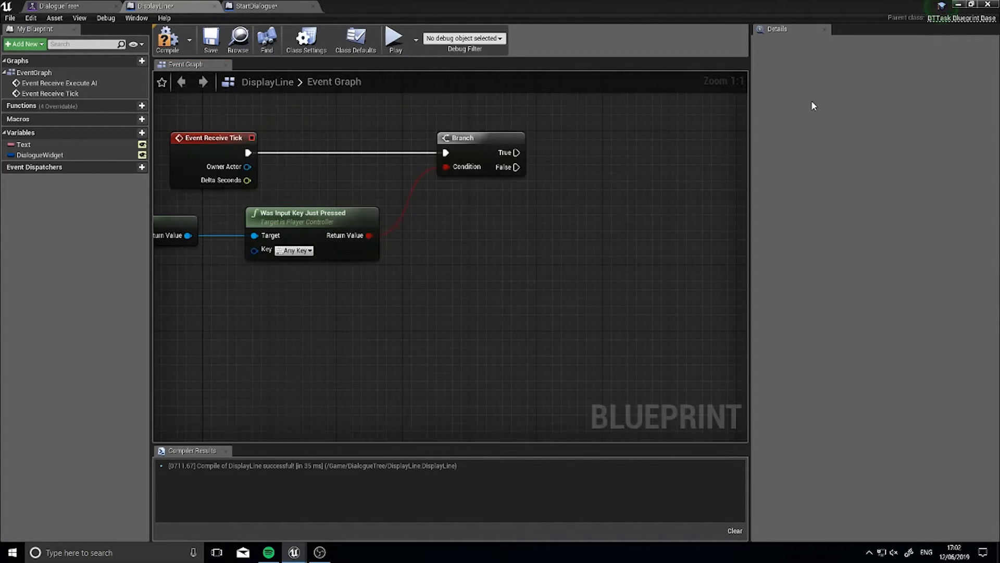
Step: Add Get Input Settings and Get Action Mapping by Name, with 'Interact' as the action name
{"action": "right_click", "coordinate": [505, 262]}
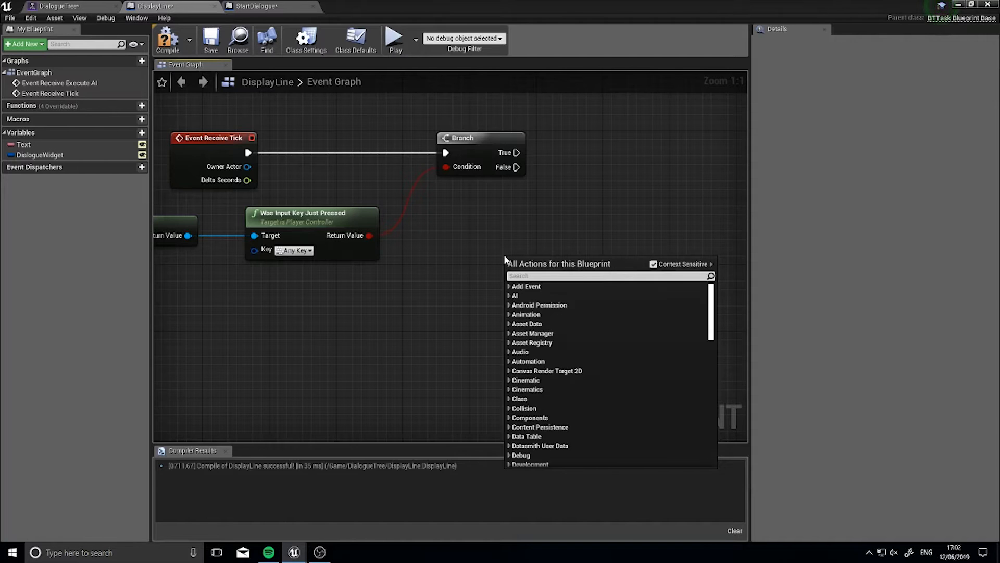
{"action": "type", "text": "ge"}
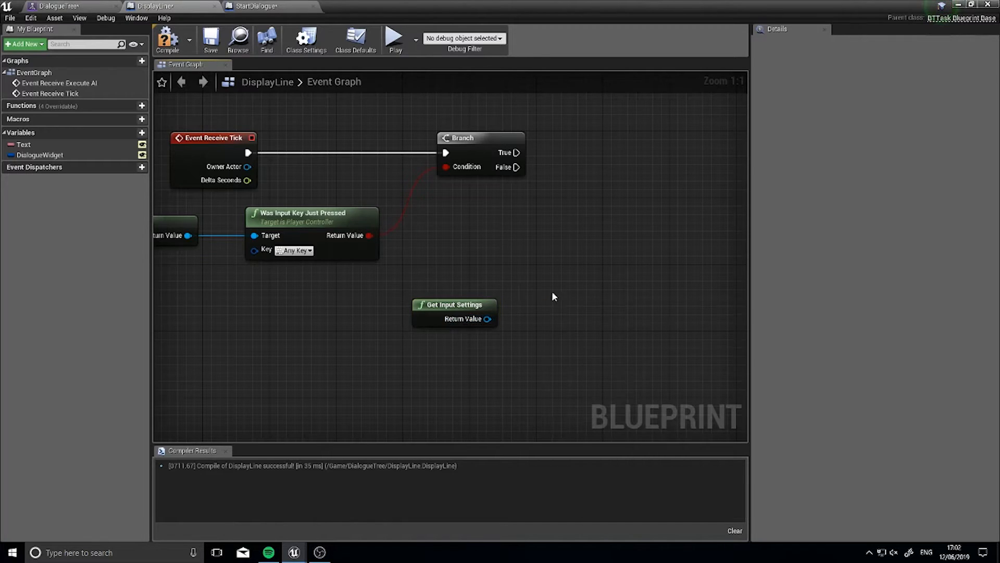
{"action": "mouse_move", "coordinate": [466, 313]}
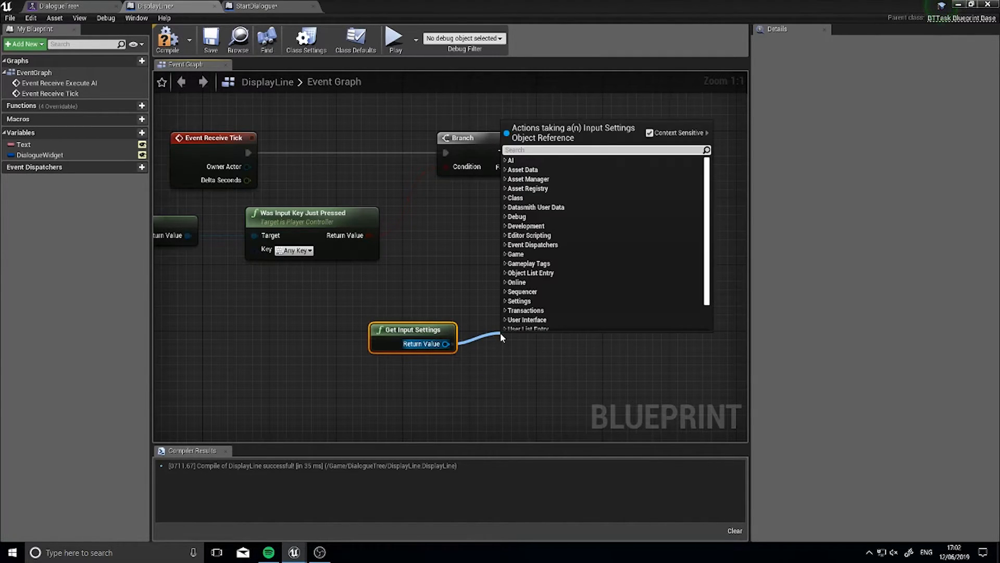
{"action": "type", "text": "get map"}
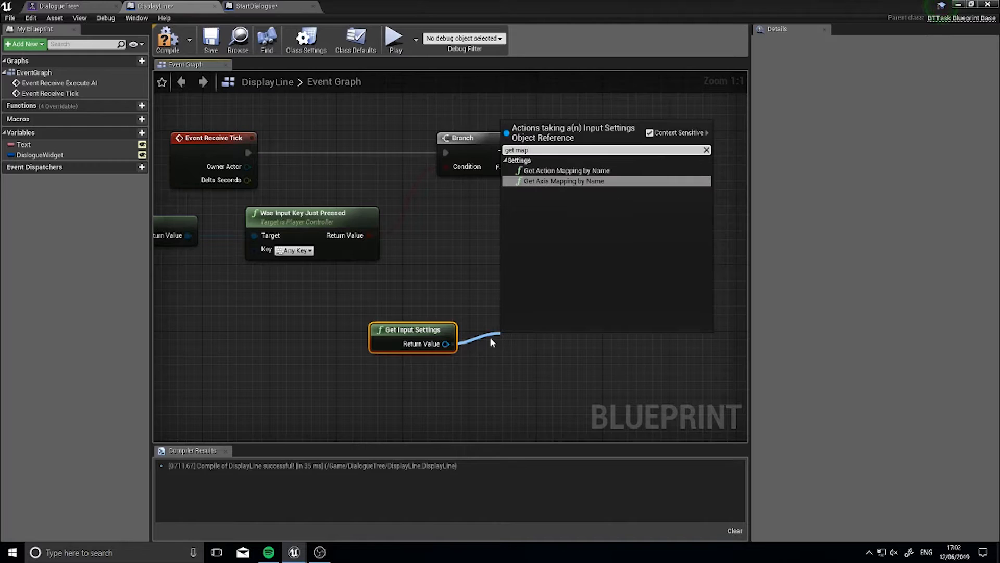
{"action": "left_click", "coordinate": [566, 171]}
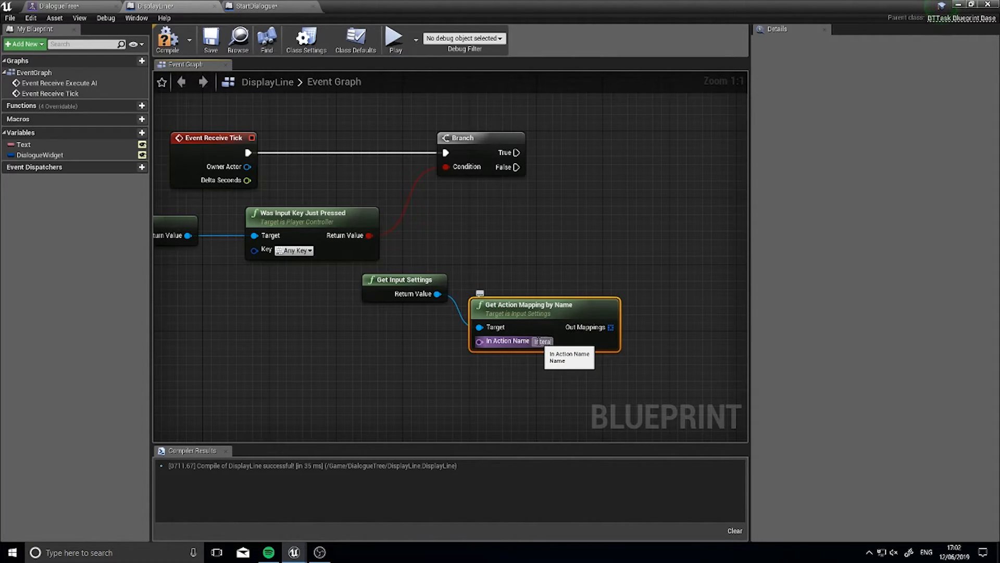
{"action": "type", "text": "Interact"}
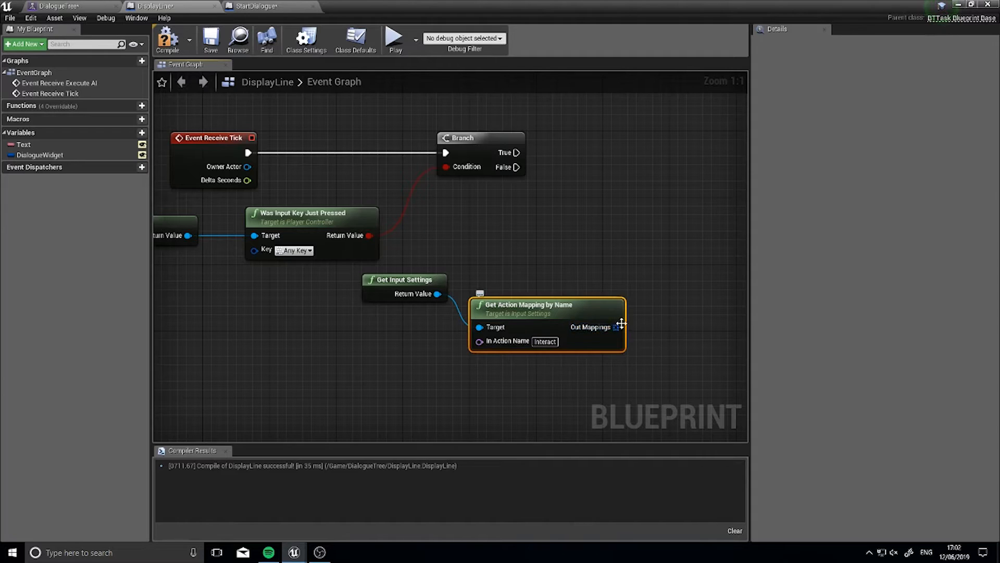
{"action": "mouse_move", "coordinate": [616, 322]}
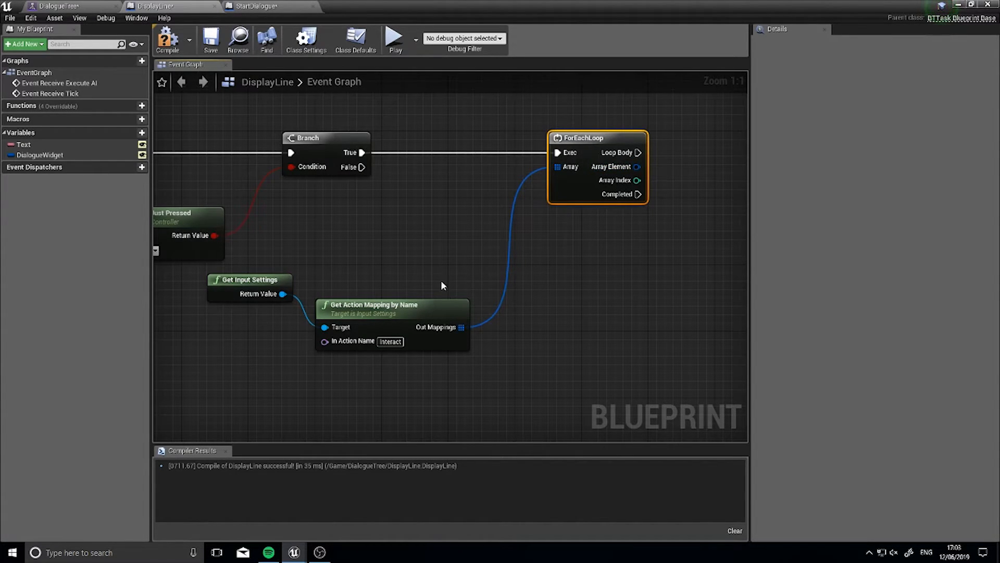
{"action": "mouse_move", "coordinate": [383, 349]}
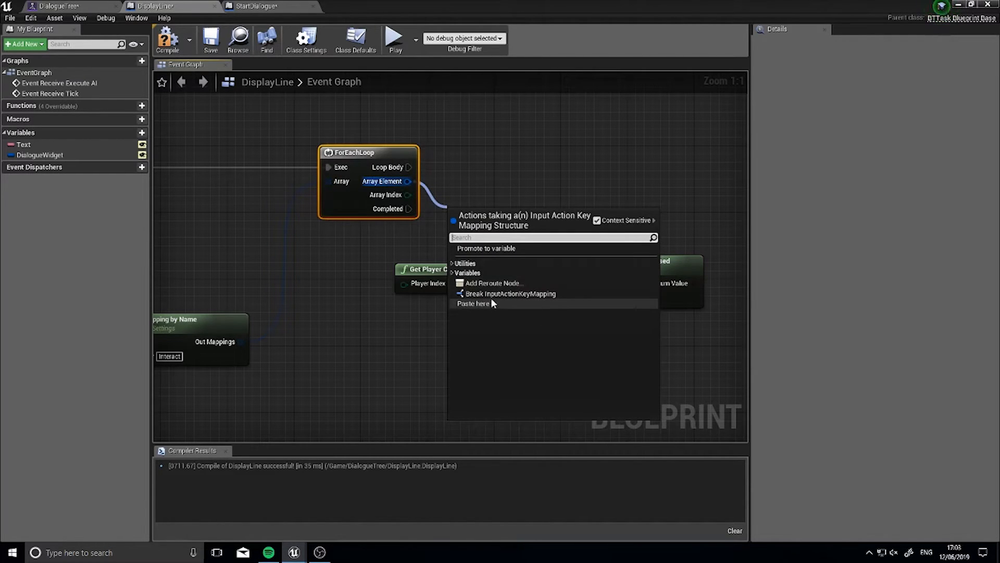
Step: Break each Interact action mapping to expose its Key for the press check
{"action": "left_click", "coordinate": [510, 292]}
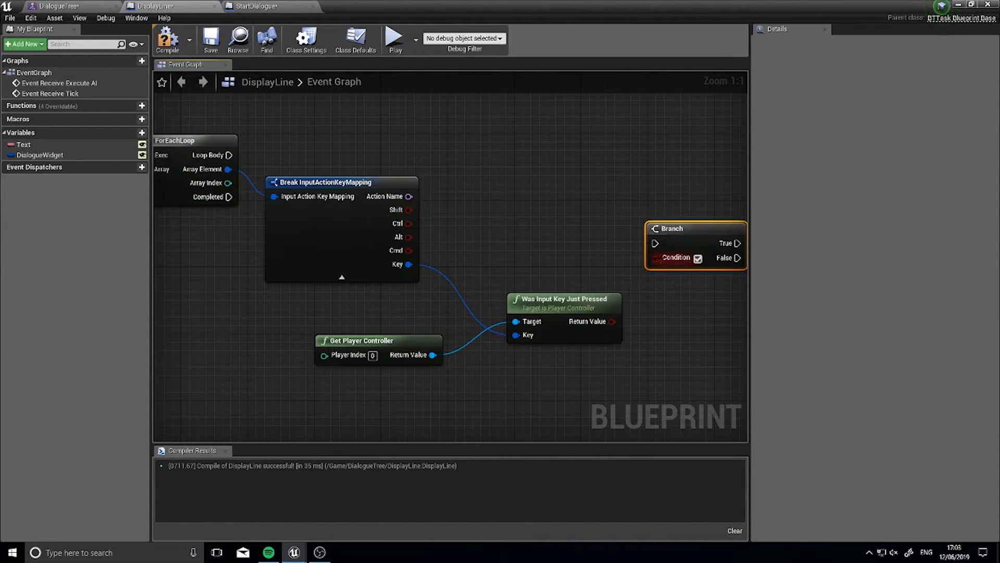
{"action": "mouse_move", "coordinate": [674, 157]}
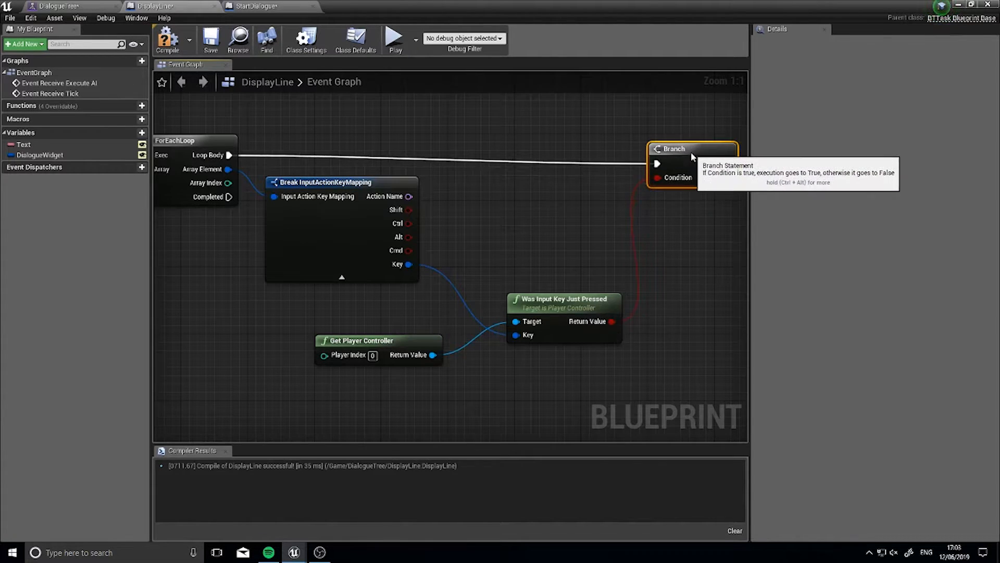
{"action": "scroll", "scroll_direction": "down", "scroll_amount": 3}
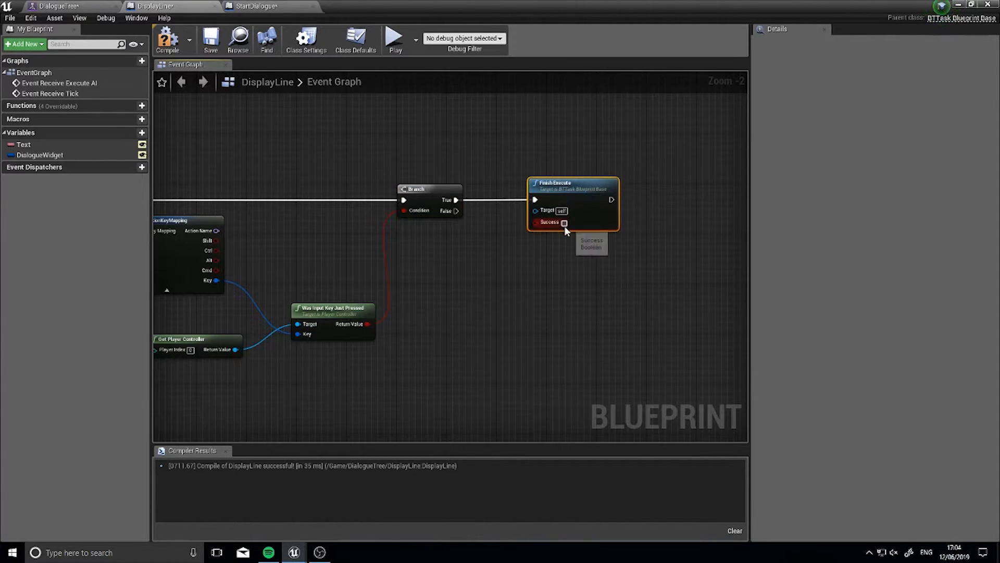
Step: Tick Success on Finish Execute and save the DisplayLine task
{"action": "left_click", "coordinate": [564, 222]}
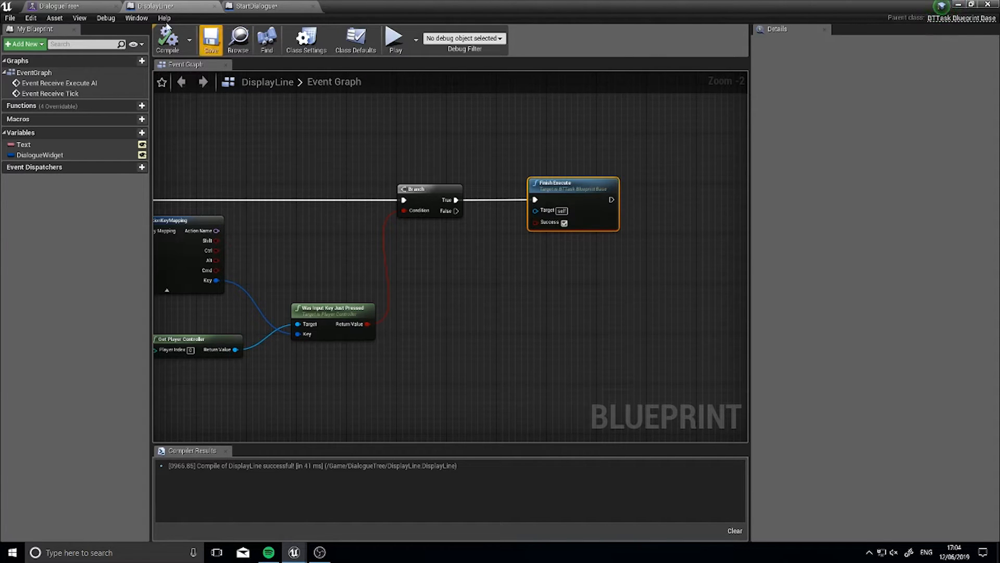
{"action": "left_click", "coordinate": [63, 6]}
{"action": "type", "text": "d"}
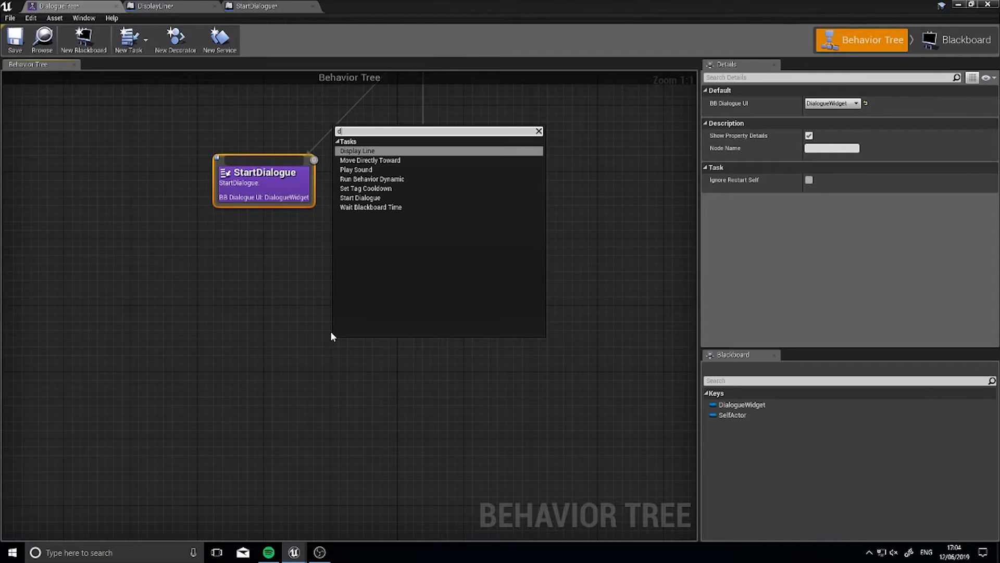
Step: Attach a Display Line task under the Sequence and enter its welcome greeting text
{"action": "left_click", "coordinate": [356, 150]}
{"action": "type", "text": "H"}
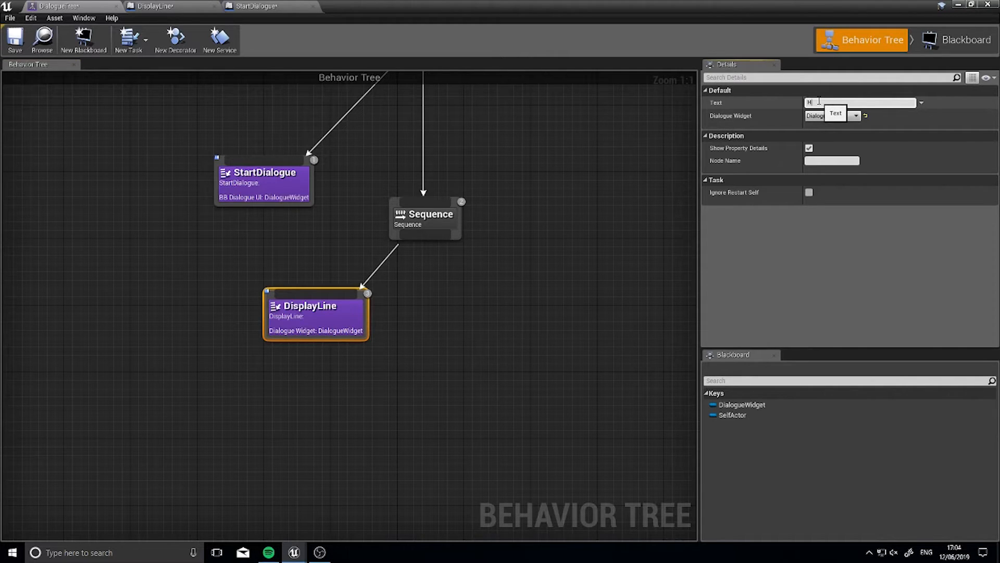
{"action": "type", "text": "ello and welcome to Ryan"}
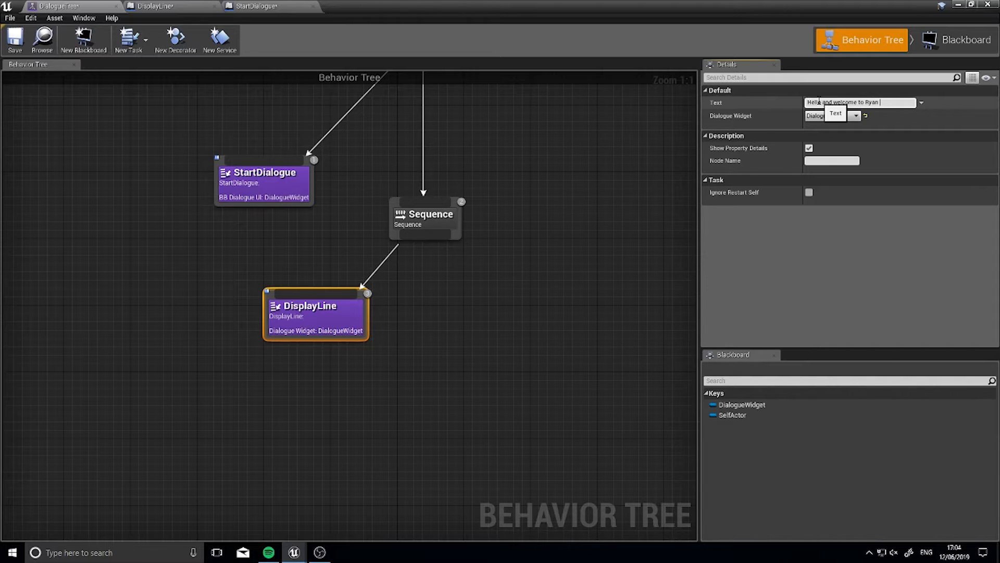
{"action": "type", "text": "Laley G"}
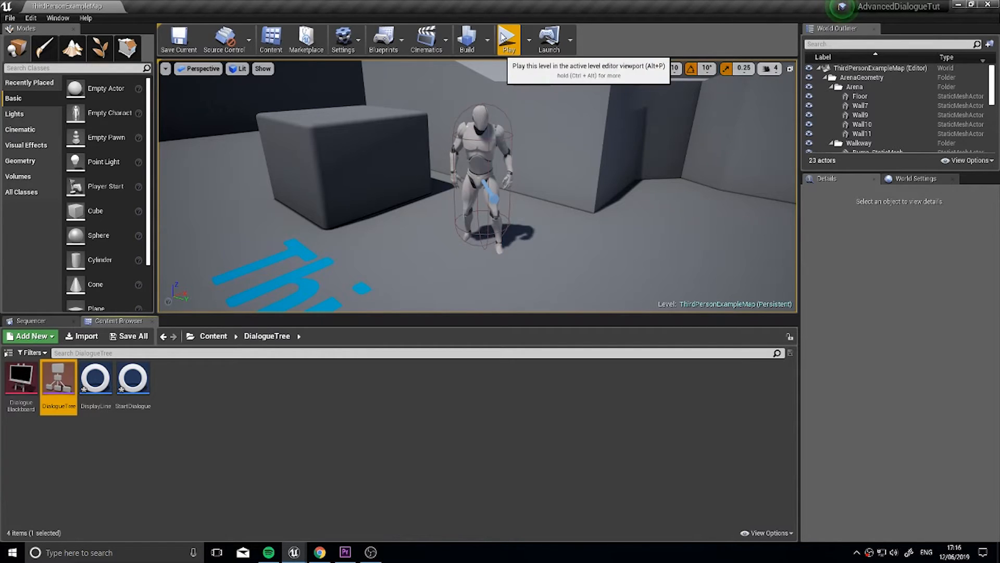
Step: Run a play session to view the welcome line, then reopen DialogueTree
{"action": "left_click", "coordinate": [508, 38]}
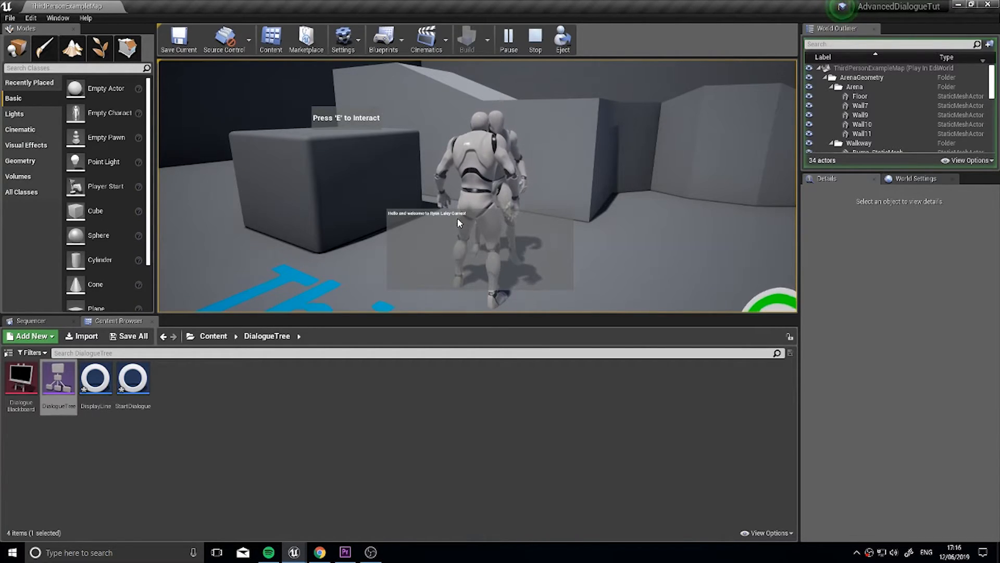
{"action": "left_click", "coordinate": [535, 39]}
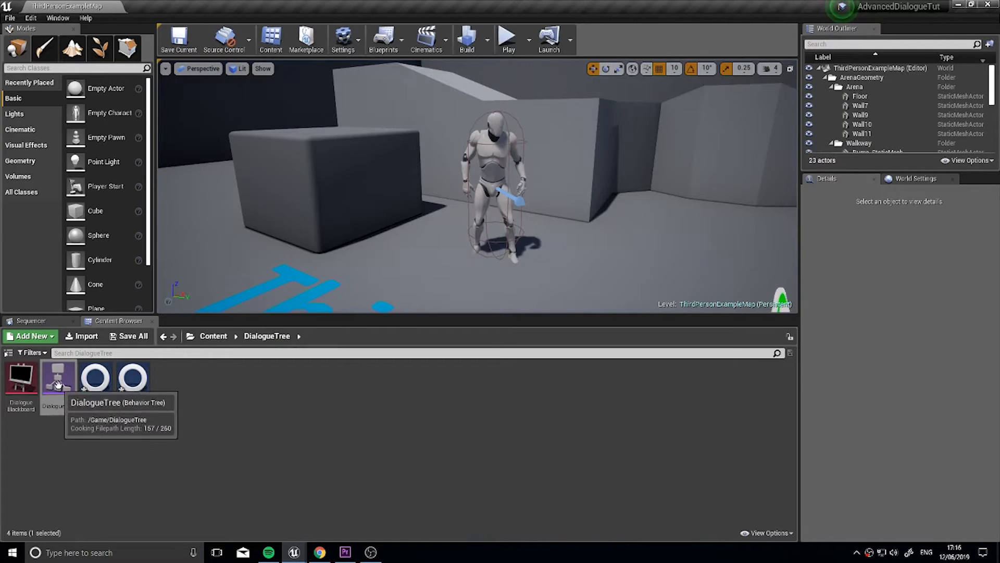
{"action": "double_click", "coordinate": [58, 376]}
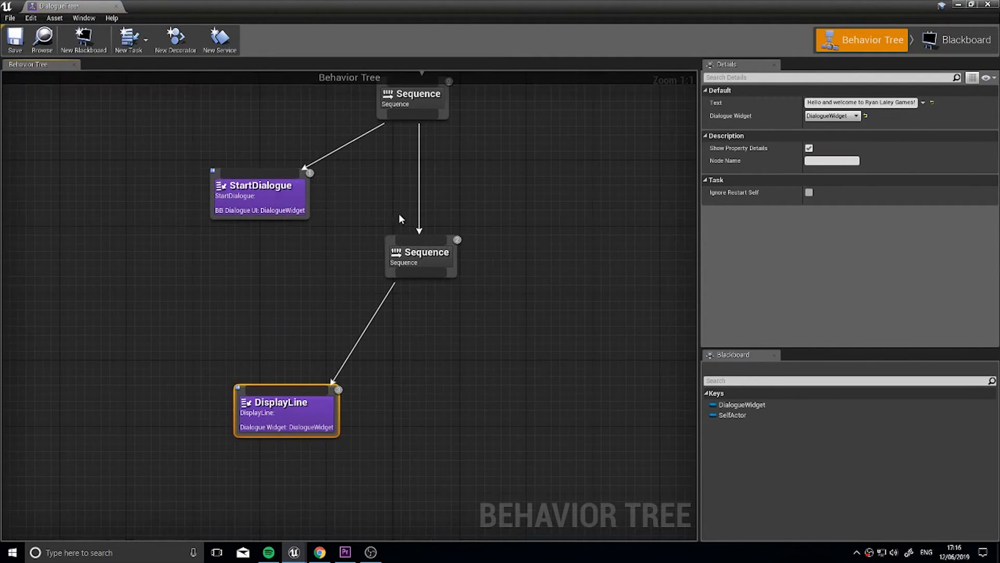
{"action": "left_click", "coordinate": [419, 256]}
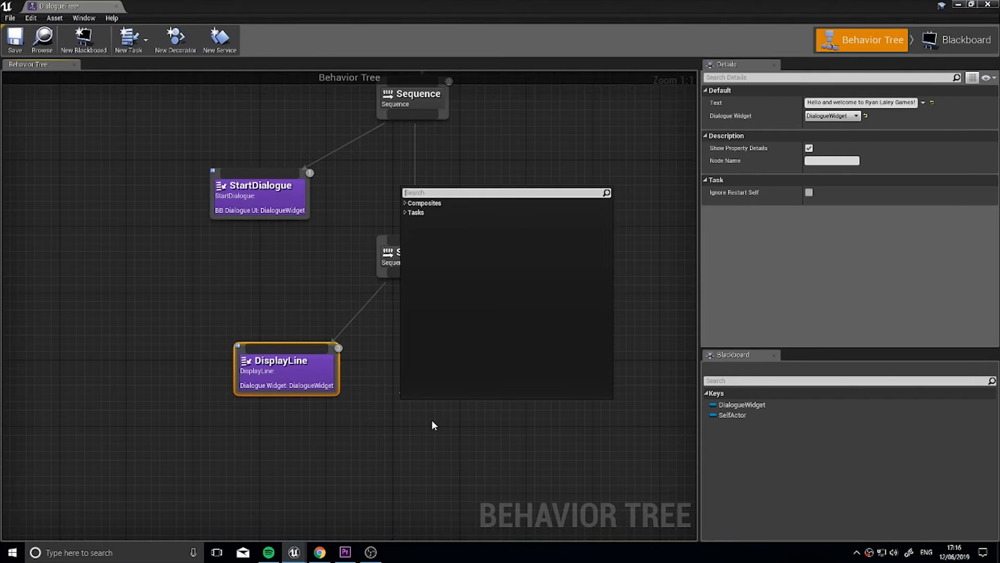
{"action": "left_click", "coordinate": [387, 423]}
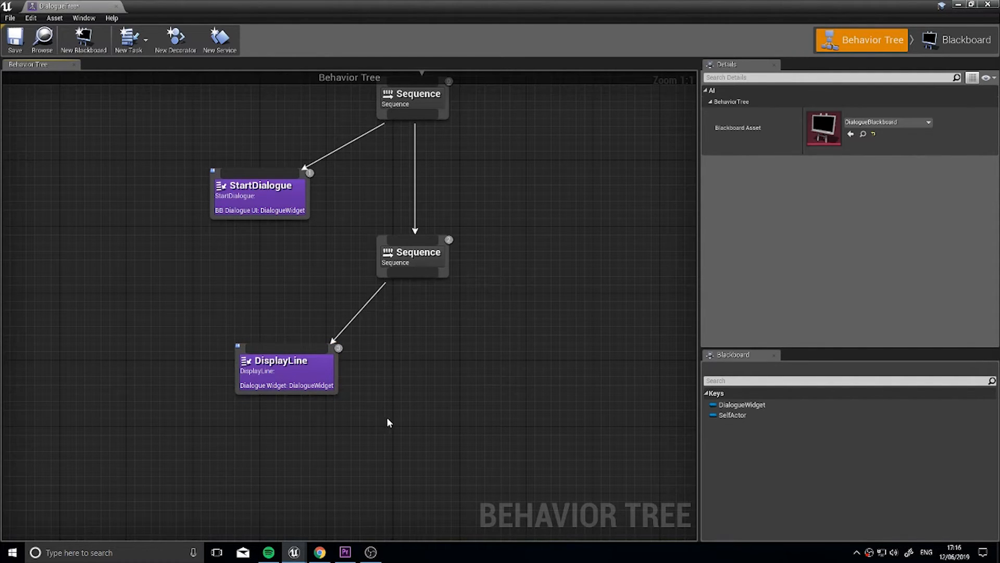
{"action": "mouse_move", "coordinate": [296, 378]}
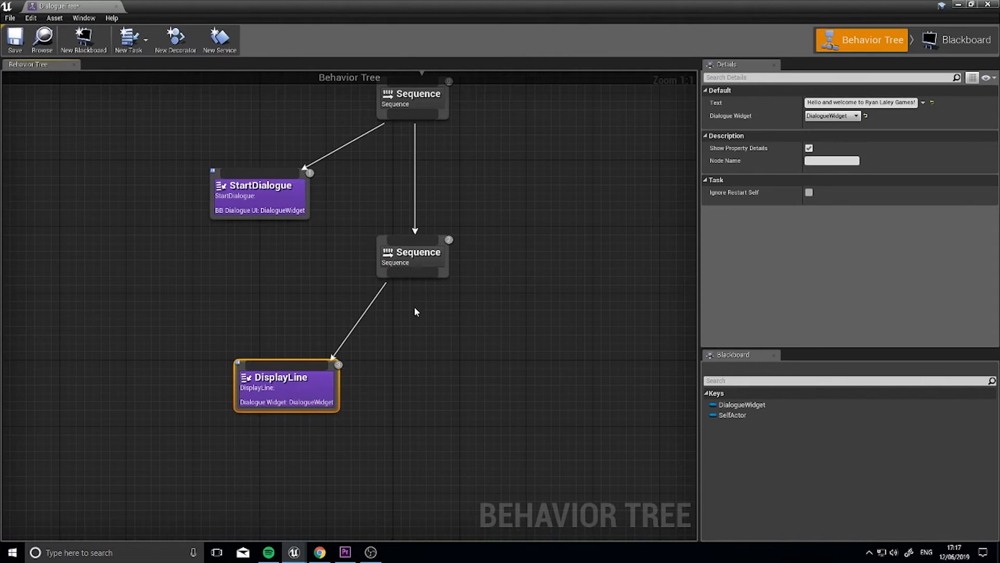
{"action": "mouse_move", "coordinate": [415, 93]}
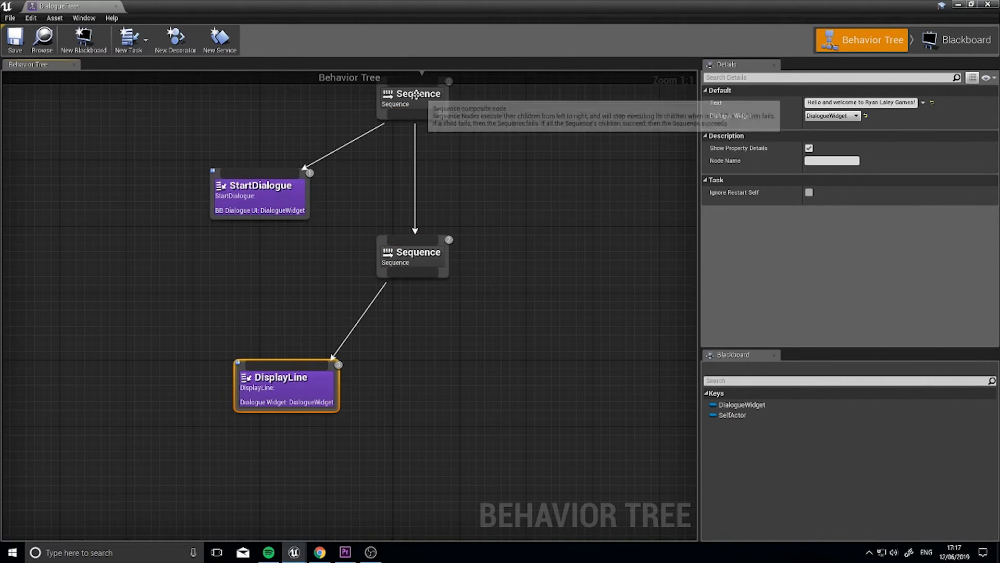
{"action": "mouse_move", "coordinate": [426, 94]}
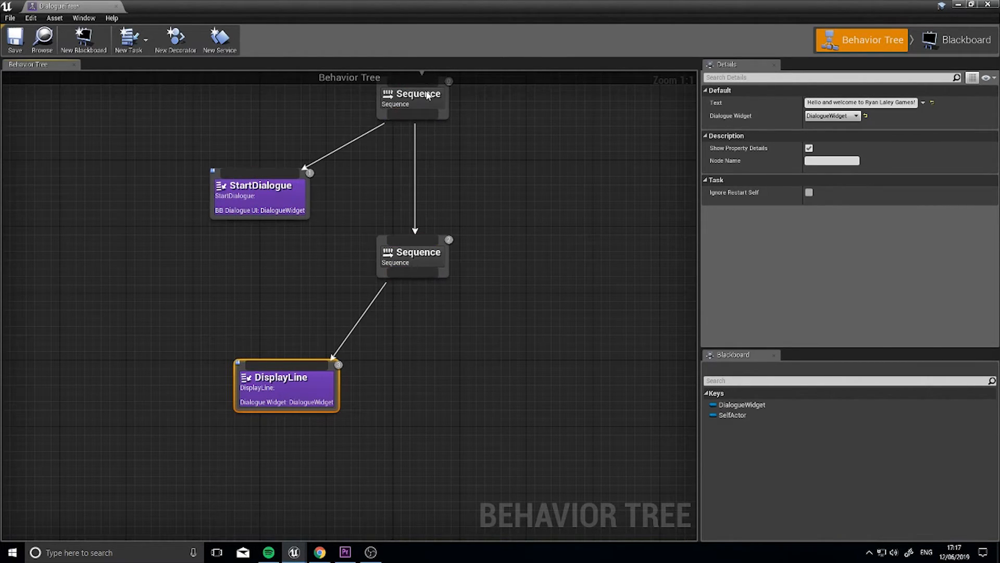
{"action": "scroll", "scroll_direction": "down", "scroll_amount": 3}
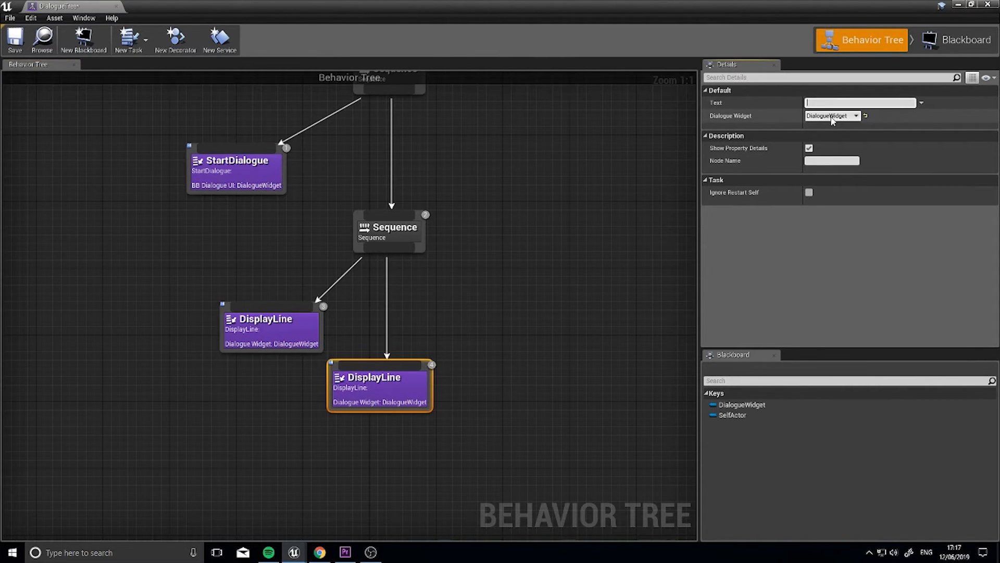
Step: Give a DisplayLine the text 'This…' and add another DisplayLine reading 'Helooooooo'
{"action": "type", "text": "This"}
{"action": "type", "text": "d"}
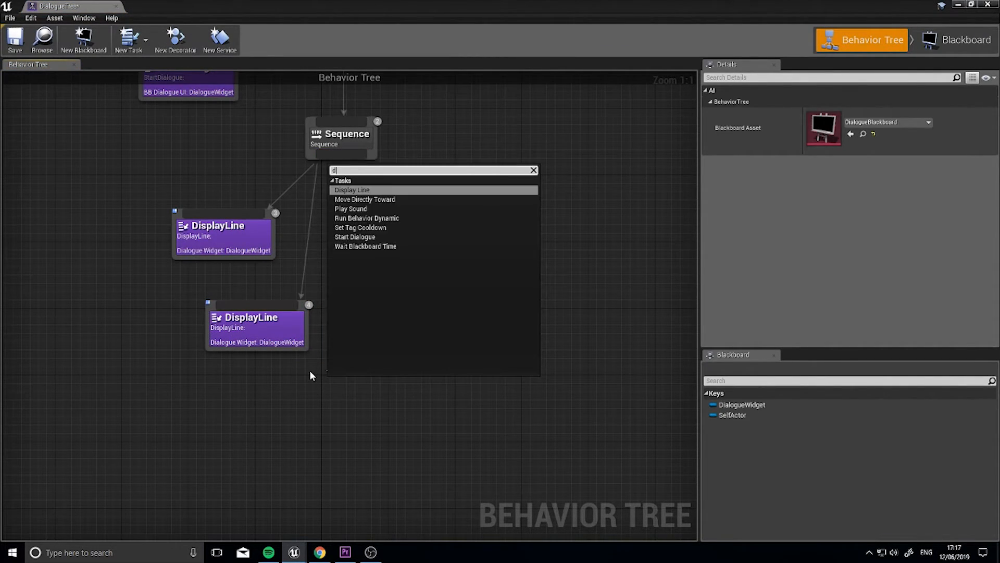
{"action": "left_click", "coordinate": [351, 190]}
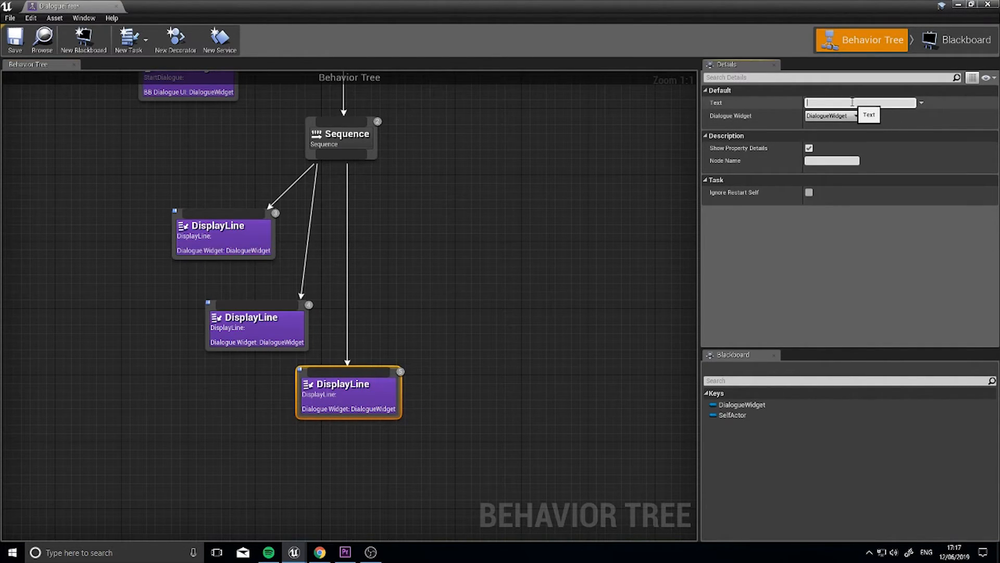
{"action": "type", "text": "Helooooooo"}
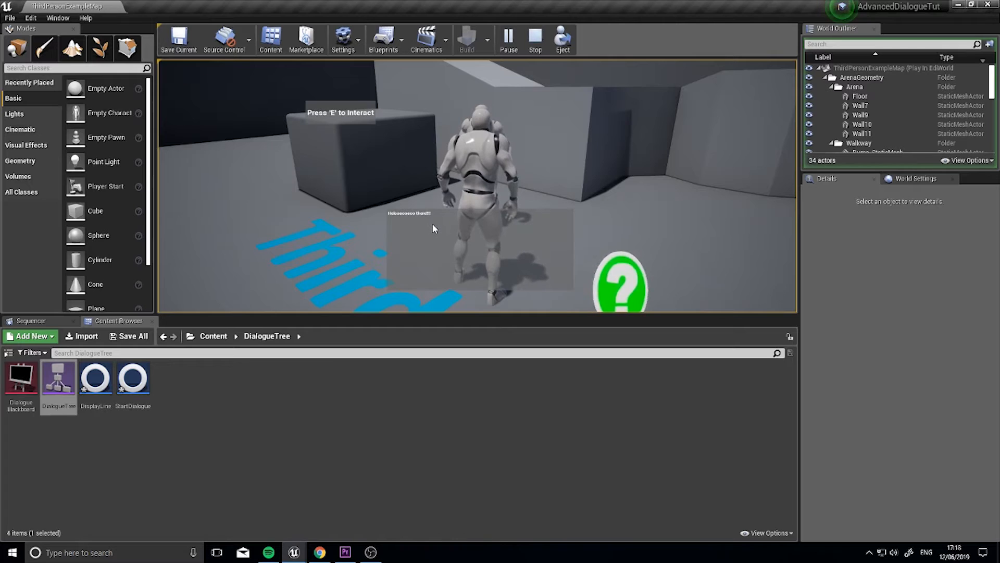
Step: End the play session and double-click DialogueTree in the Content Browser
{"action": "left_click", "coordinate": [534, 38]}
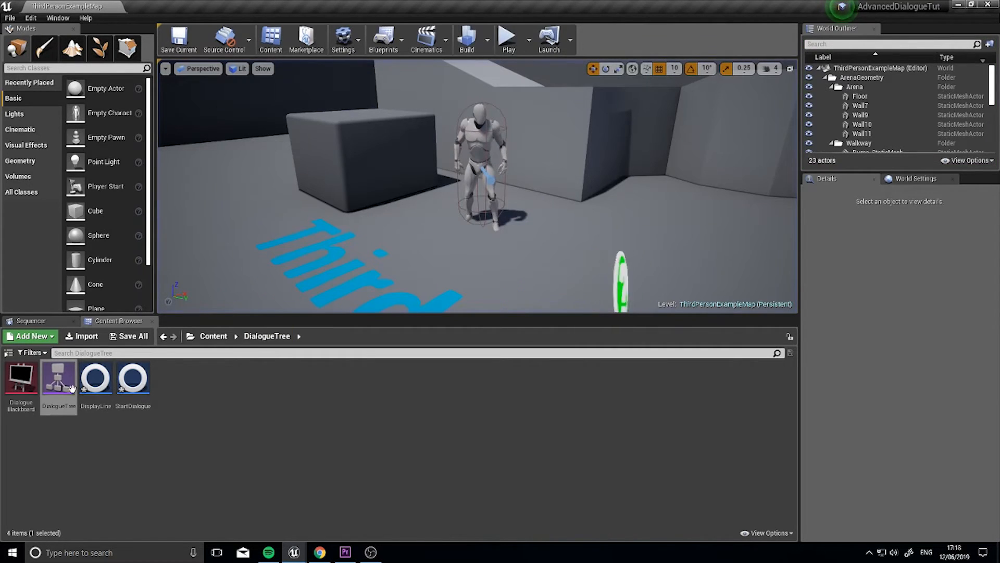
{"action": "double_click", "coordinate": [57, 378]}
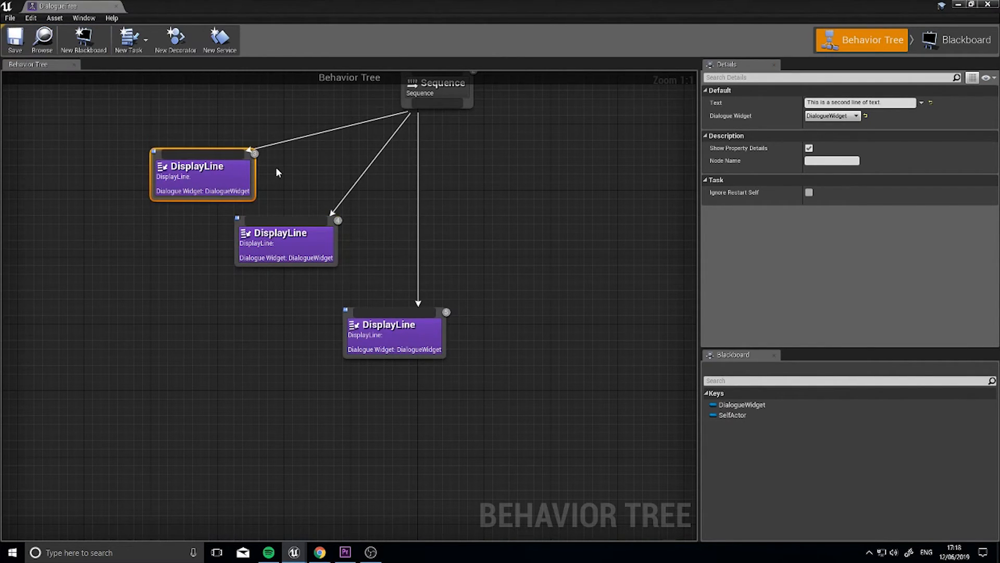
{"action": "mouse_move", "coordinate": [860, 102]}
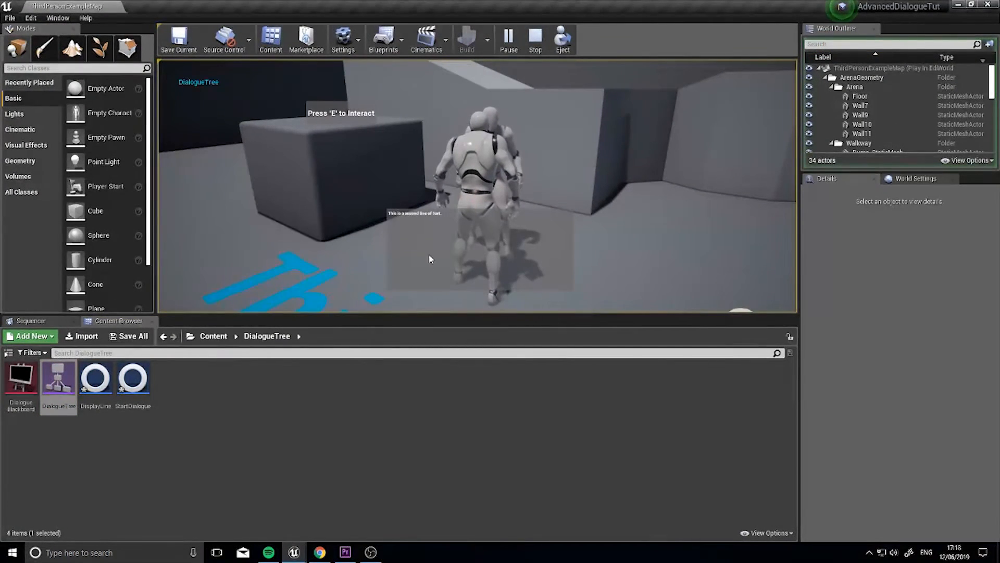
Step: Stop playing the level and open DialogueTree from the Content Browser again
{"action": "left_click", "coordinate": [534, 40]}
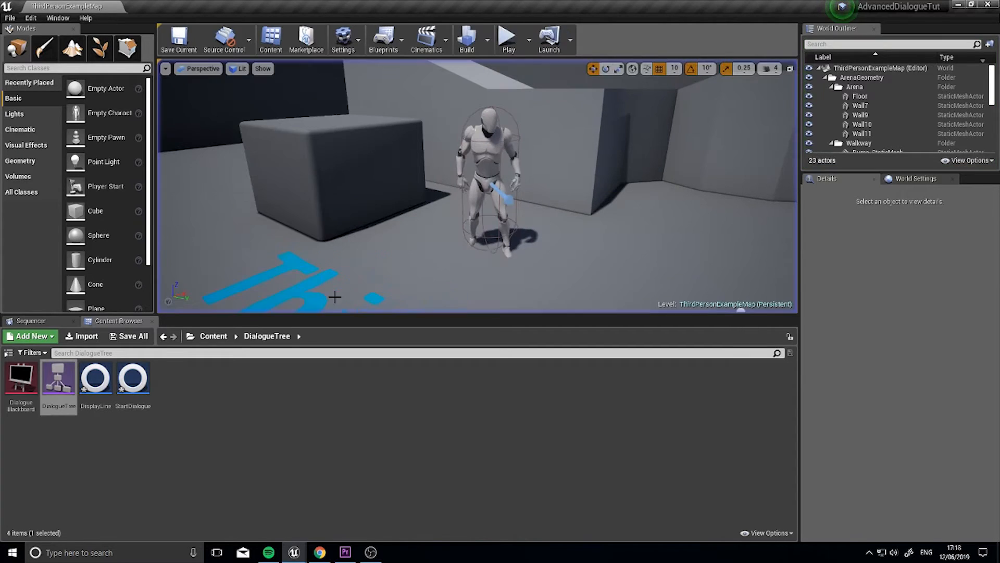
{"action": "double_click", "coordinate": [57, 378]}
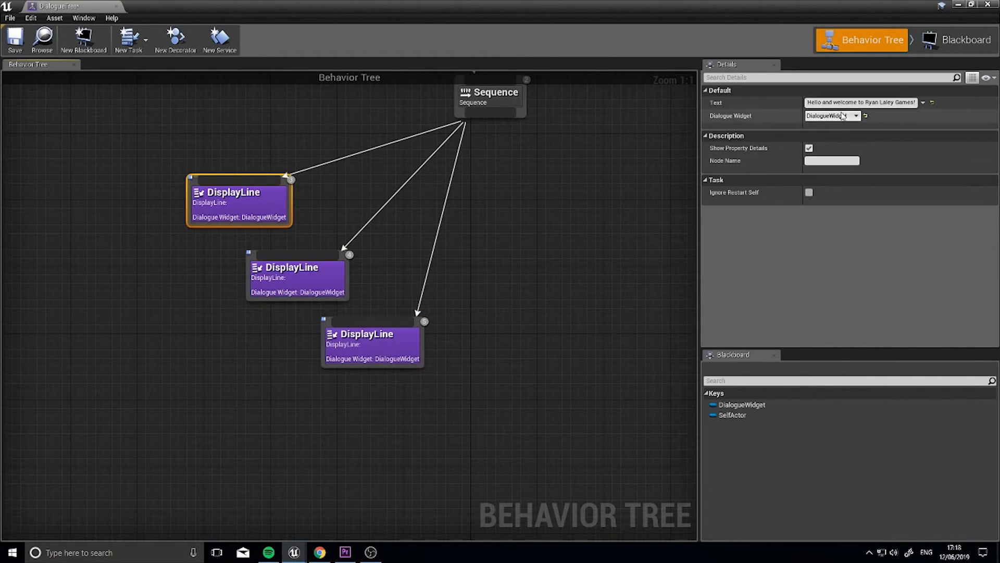
{"action": "mouse_move", "coordinate": [735, 177]}
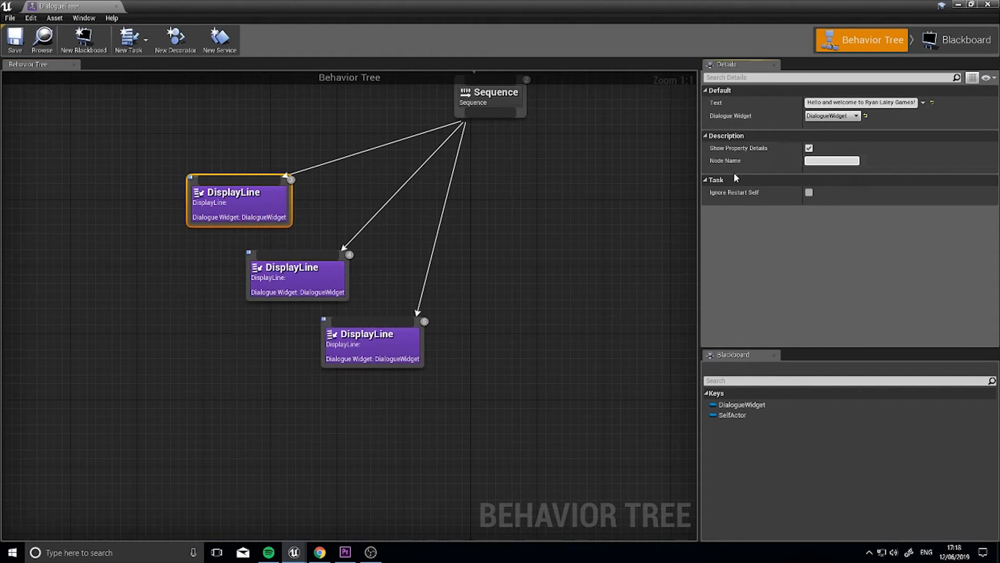
Step: Add a nested Sequence for two DisplayLines, test-play, and reopen DialogueTree
{"action": "type", "text": "dfedsaf"}
{"action": "type", "text": "se"}
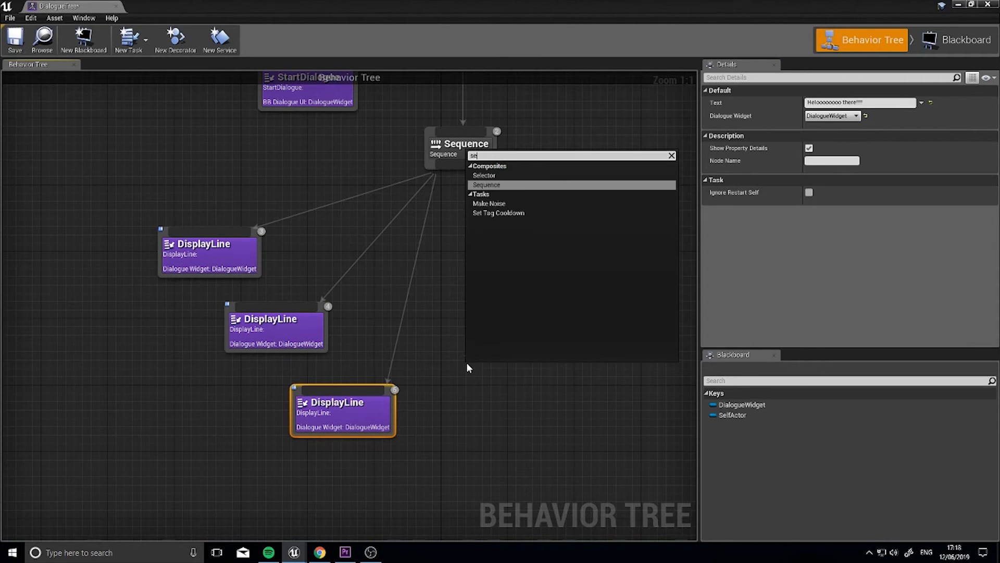
{"action": "left_click", "coordinate": [486, 185]}
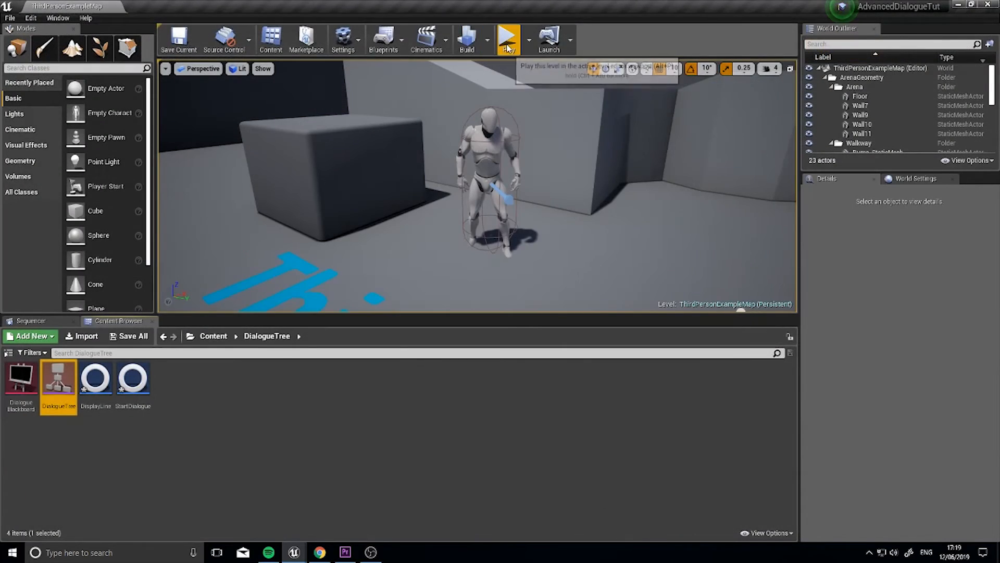
{"action": "left_click", "coordinate": [508, 38]}
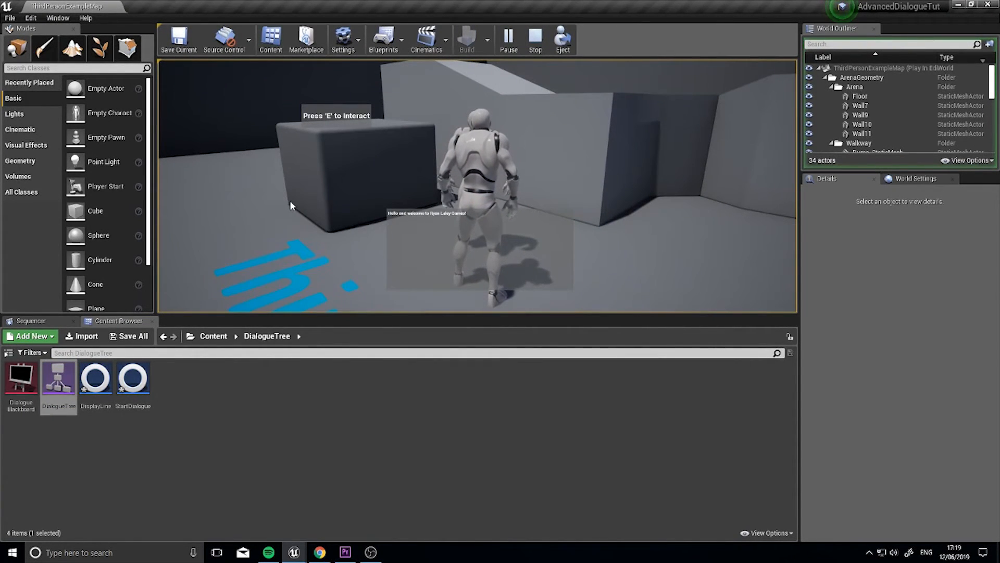
{"action": "double_click", "coordinate": [58, 378]}
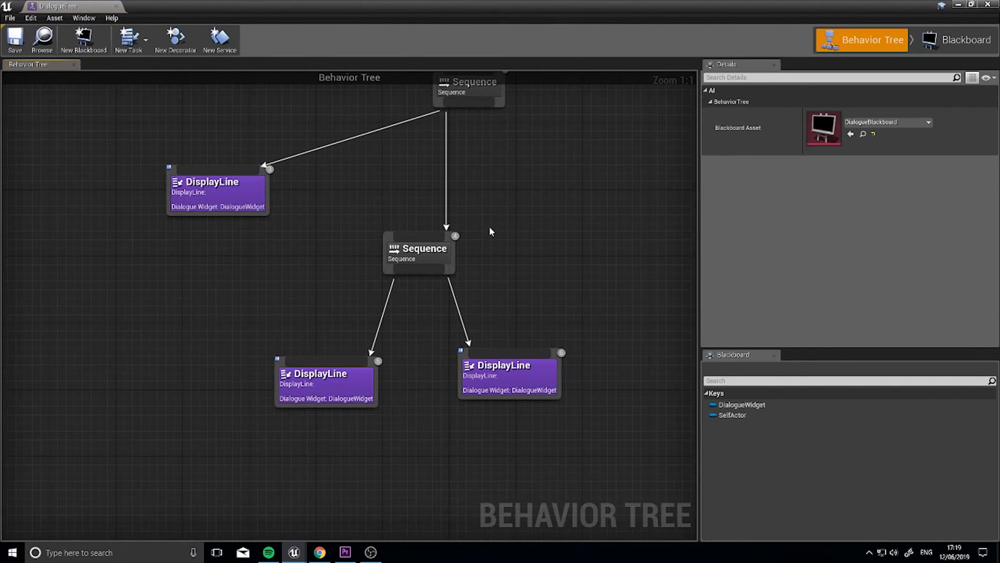
Step: Select the nested Sequence node to inspect its settings
{"action": "left_click", "coordinate": [459, 252]}
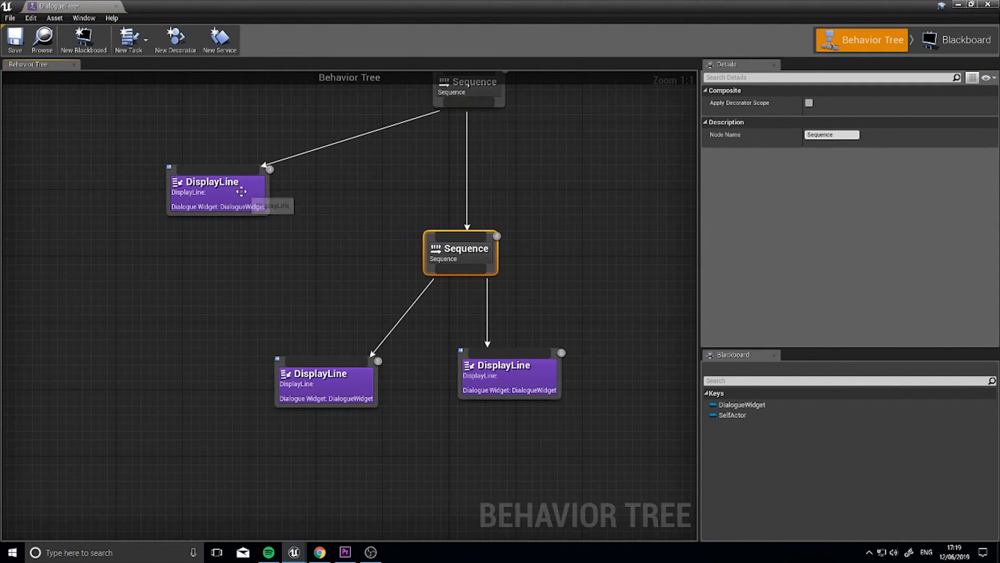
{"action": "mouse_move", "coordinate": [471, 247]}
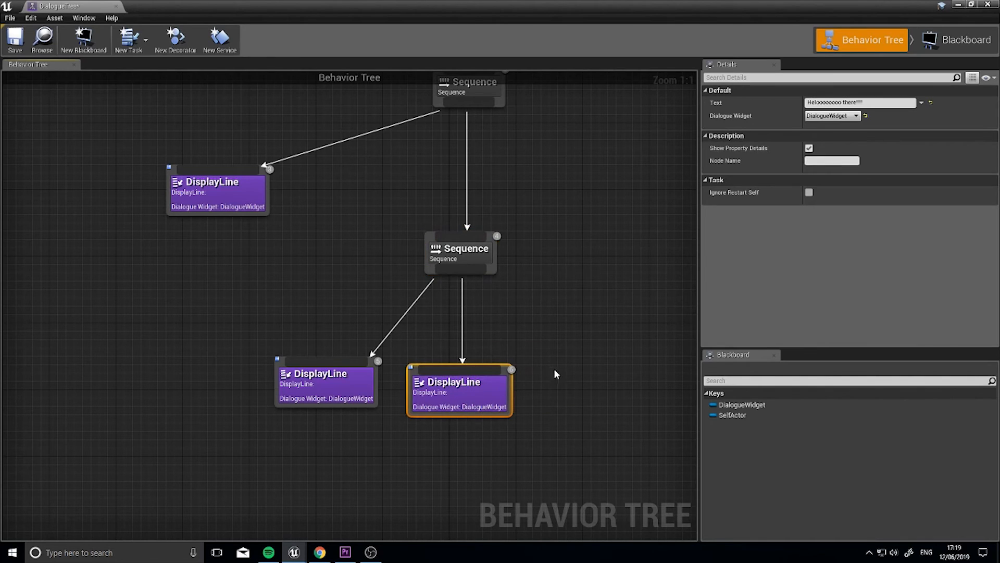
{"action": "mouse_move", "coordinate": [532, 304]}
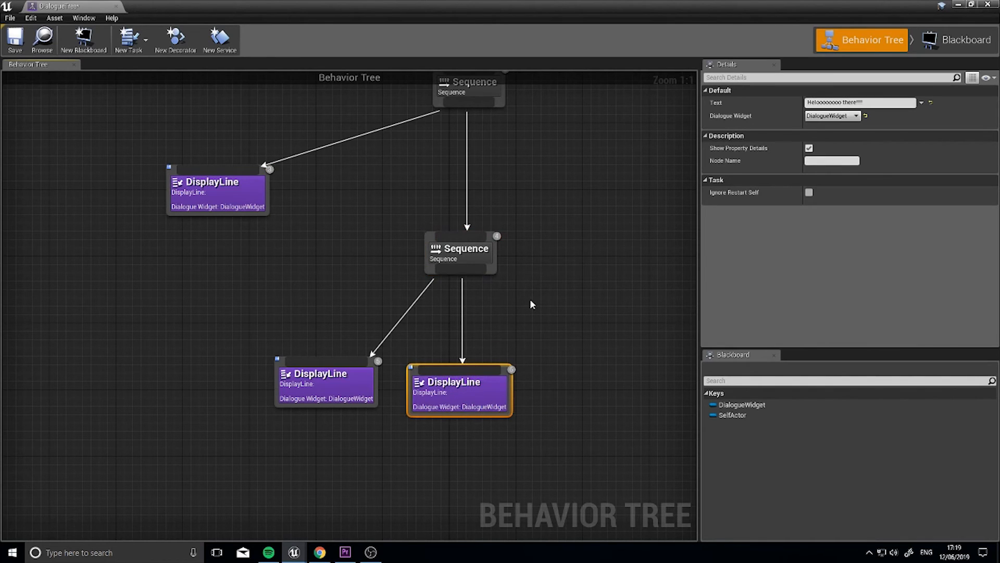